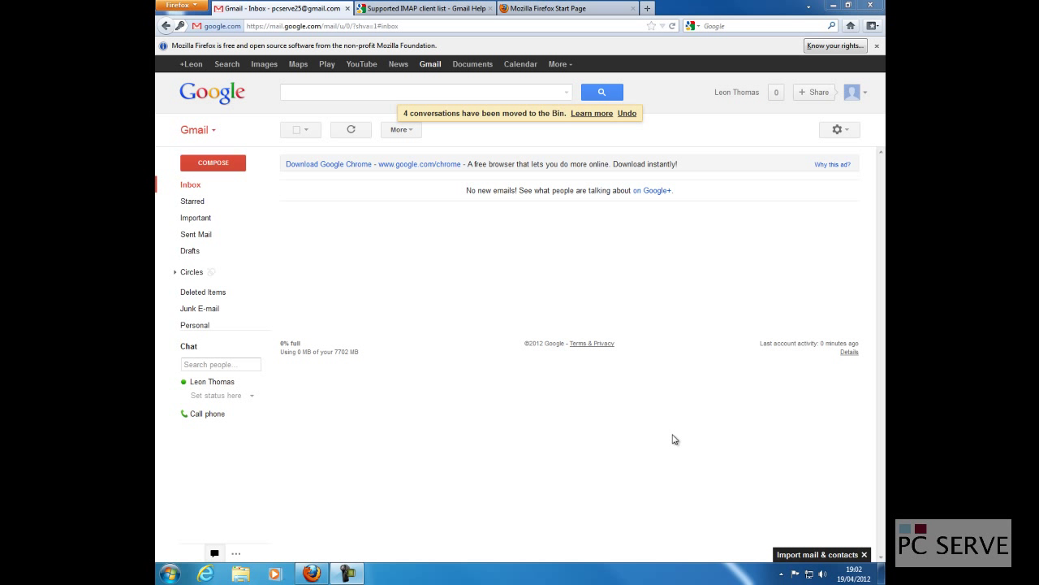
mouse_move(652, 461)
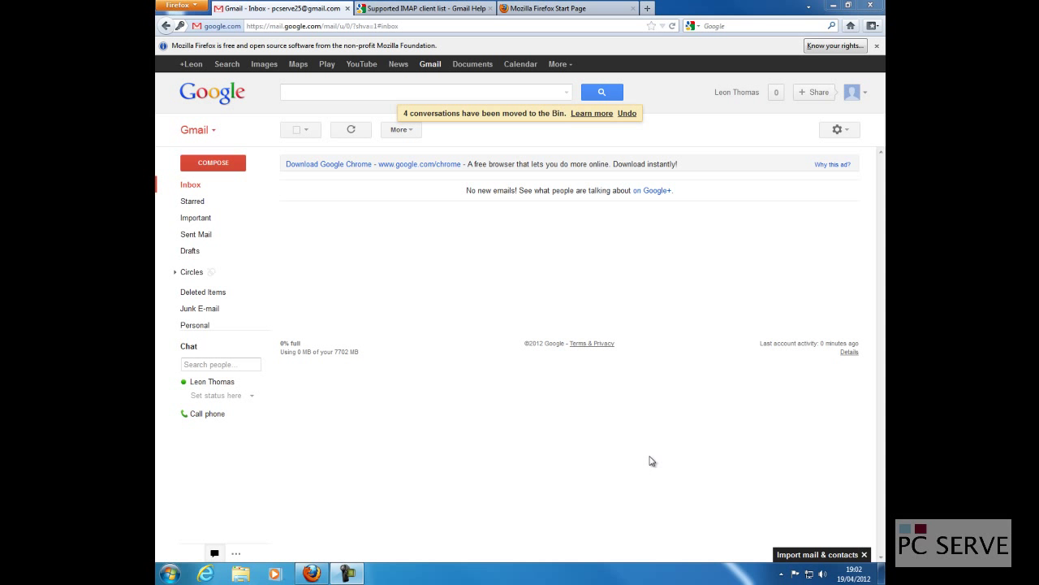
mouse_move(676, 315)
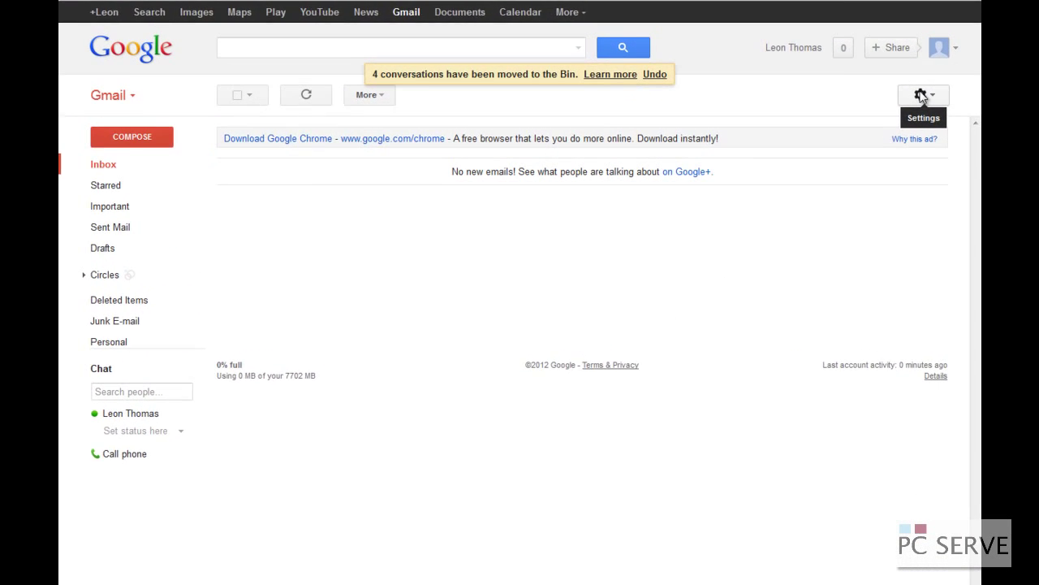
- Open Gmail's Settings page from the gear menu
left_click(923, 94)
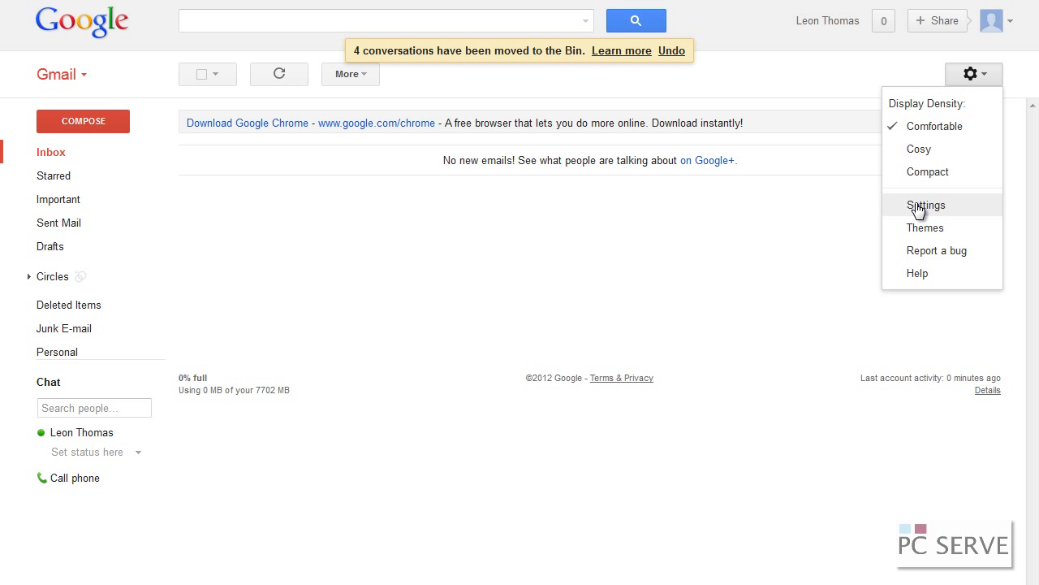
left_click(926, 205)
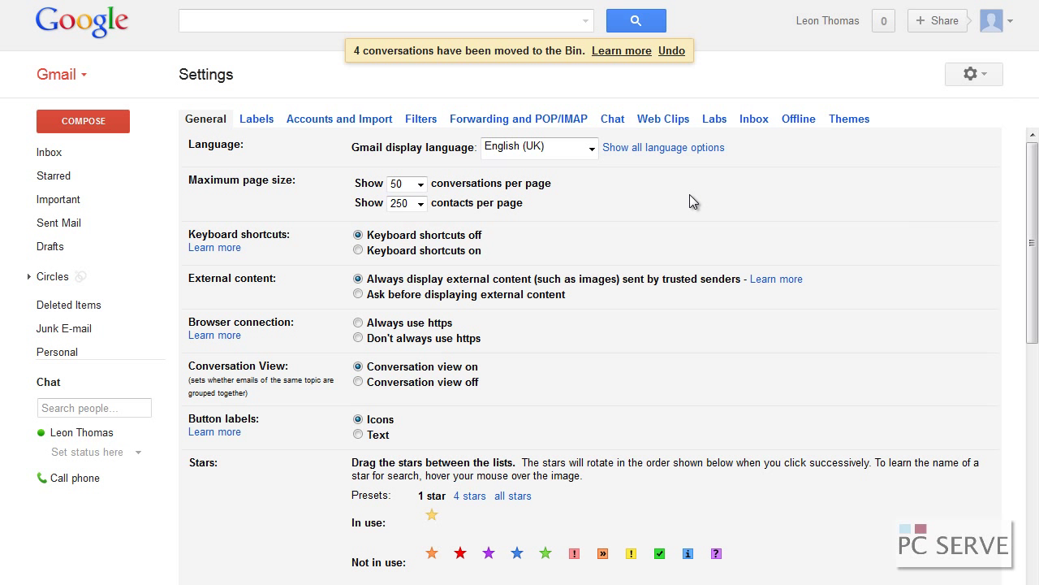
mouse_move(532, 119)
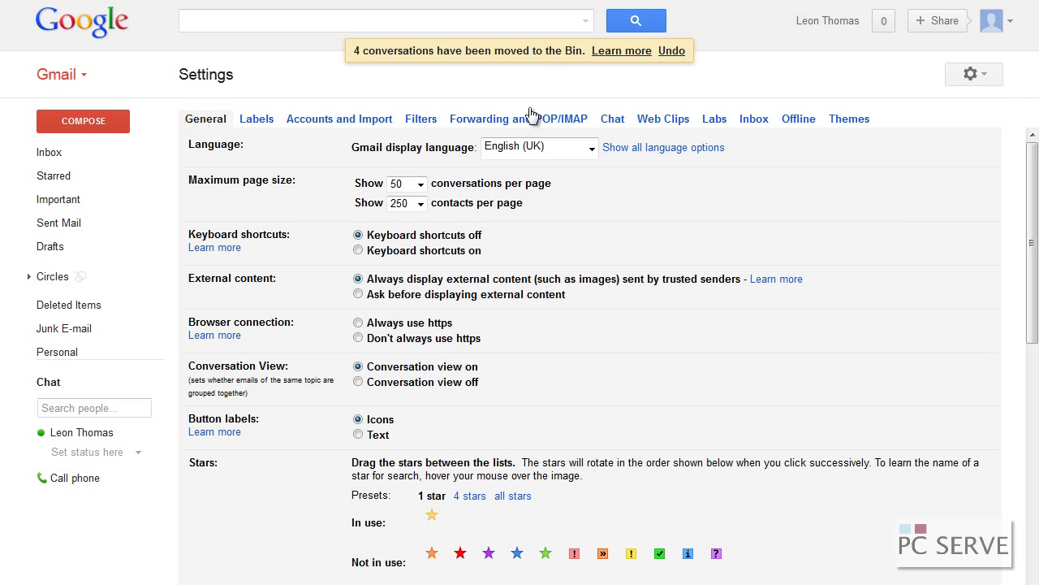
- Show Gmail's Forwarding and POP/IMAP settings, with IMAP access enabled
left_click(519, 118)
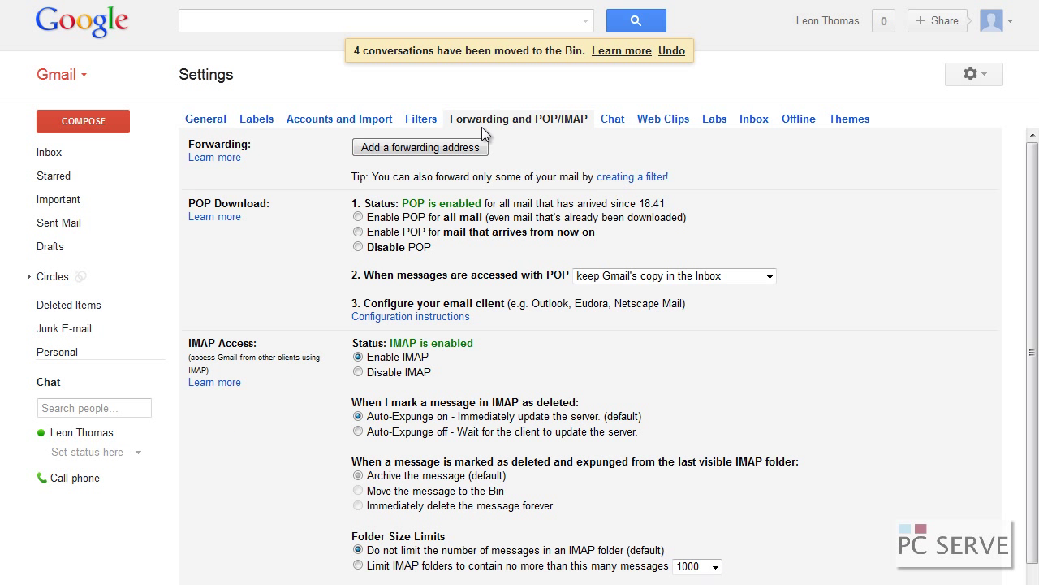
mouse_move(358, 316)
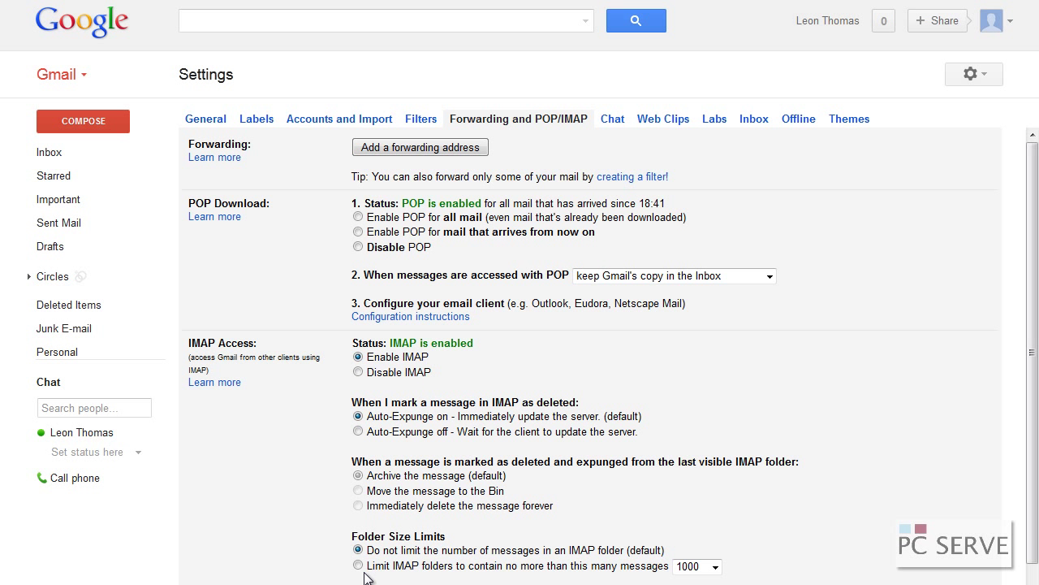
left_click(358, 564)
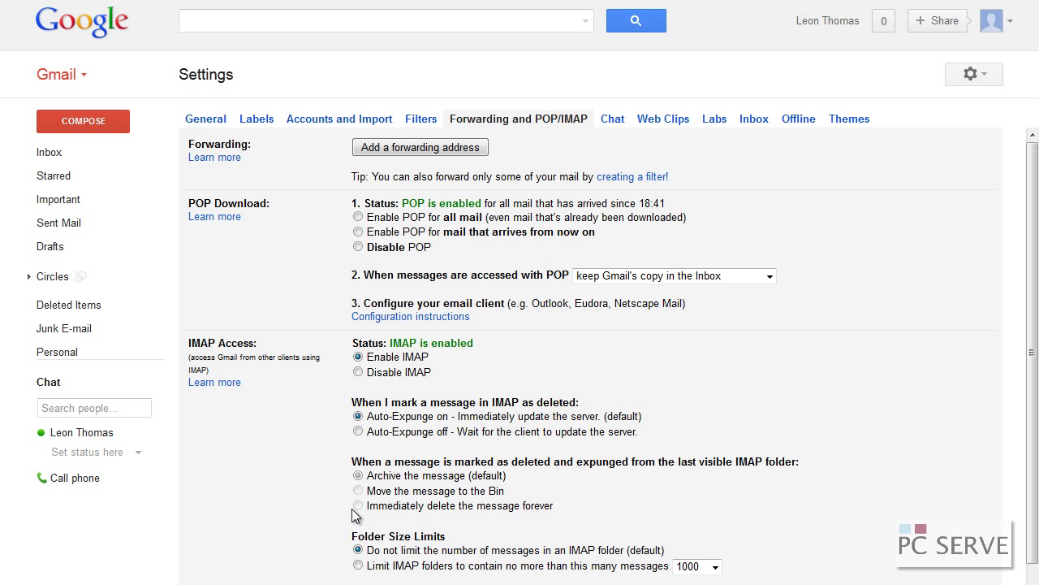
mouse_move(356, 519)
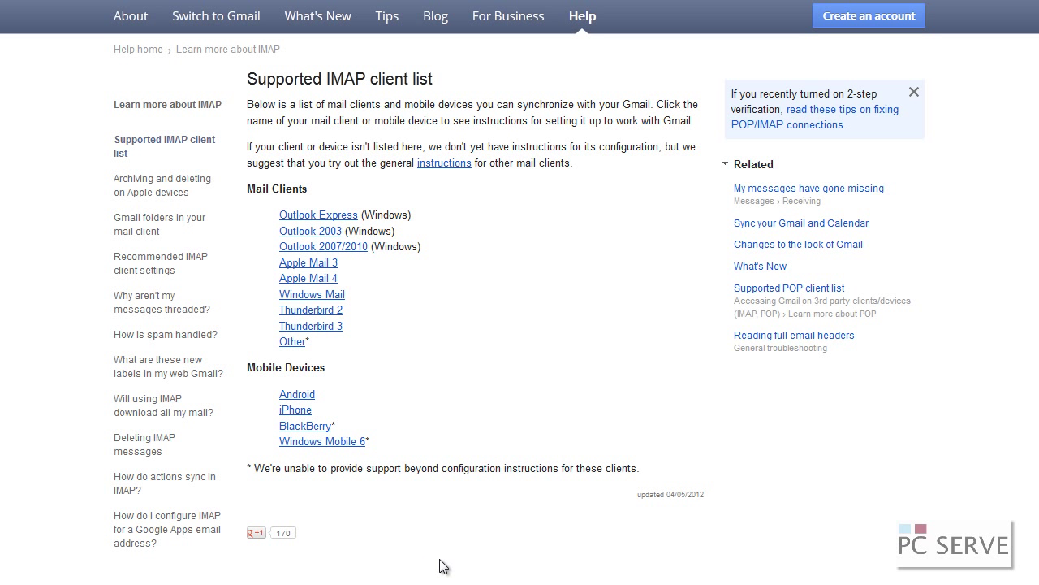
mouse_move(315, 235)
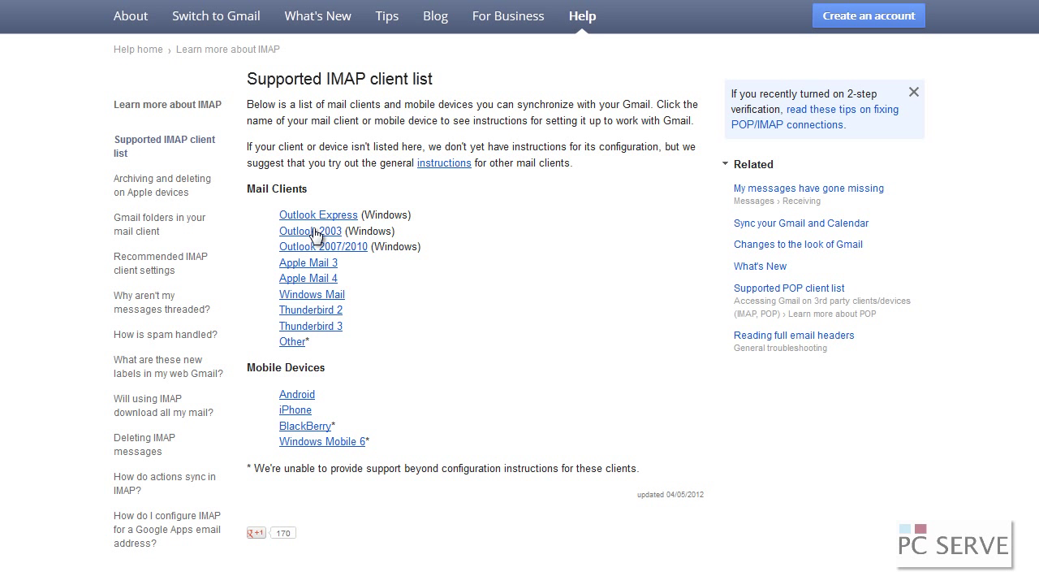
mouse_move(313, 304)
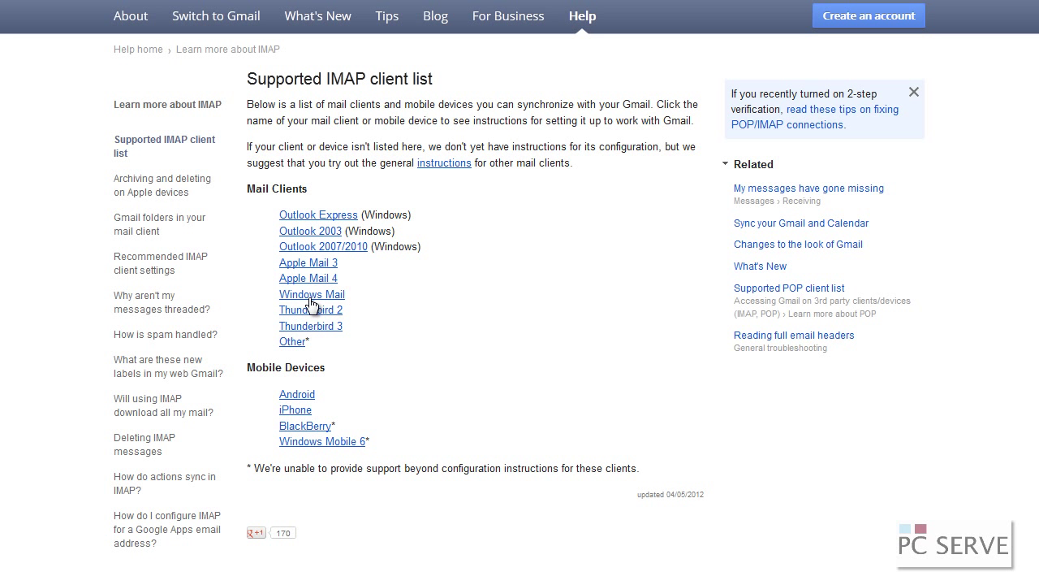
mouse_move(331, 340)
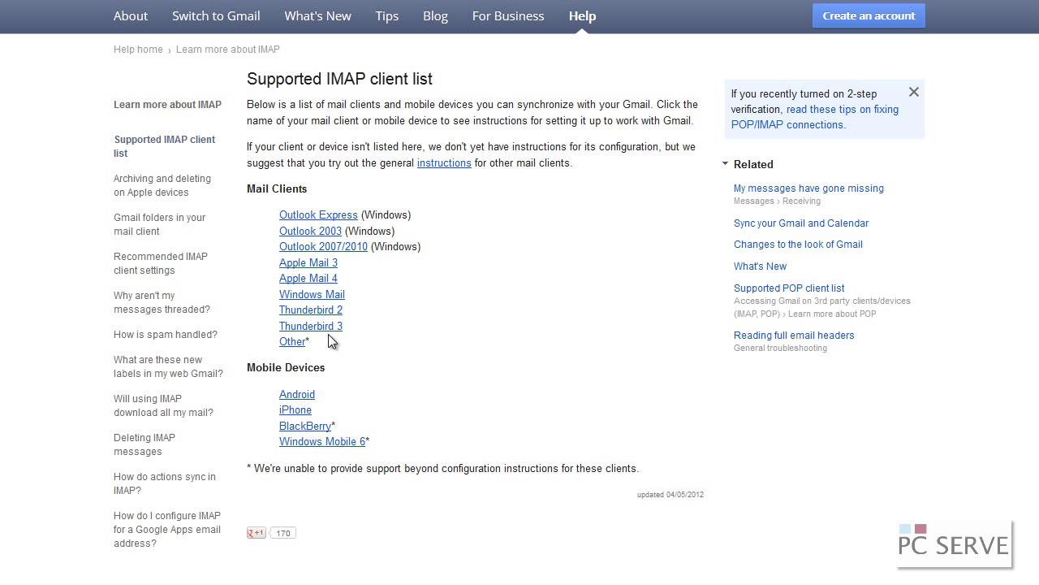
mouse_move(307, 445)
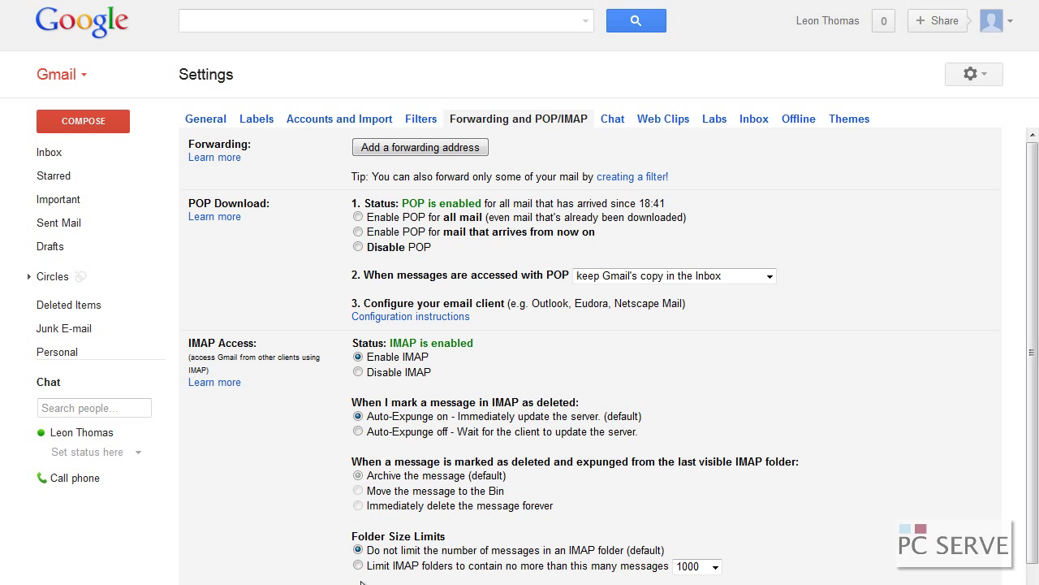
mouse_move(683, 123)
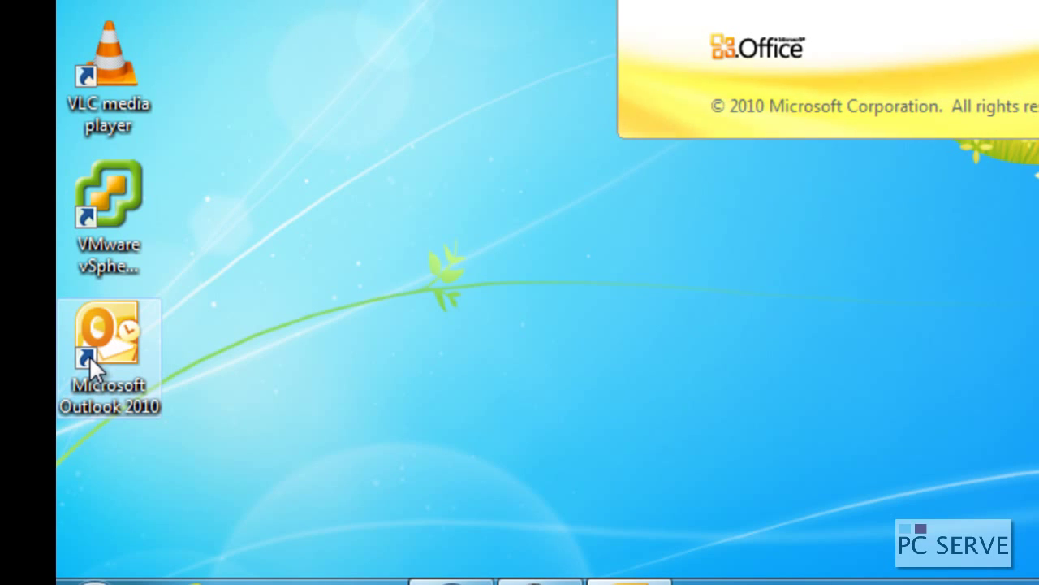
- Launch Outlook 2010 and reach the blank Internet E-mail Settings form through manual configuration
double_click(108, 333)
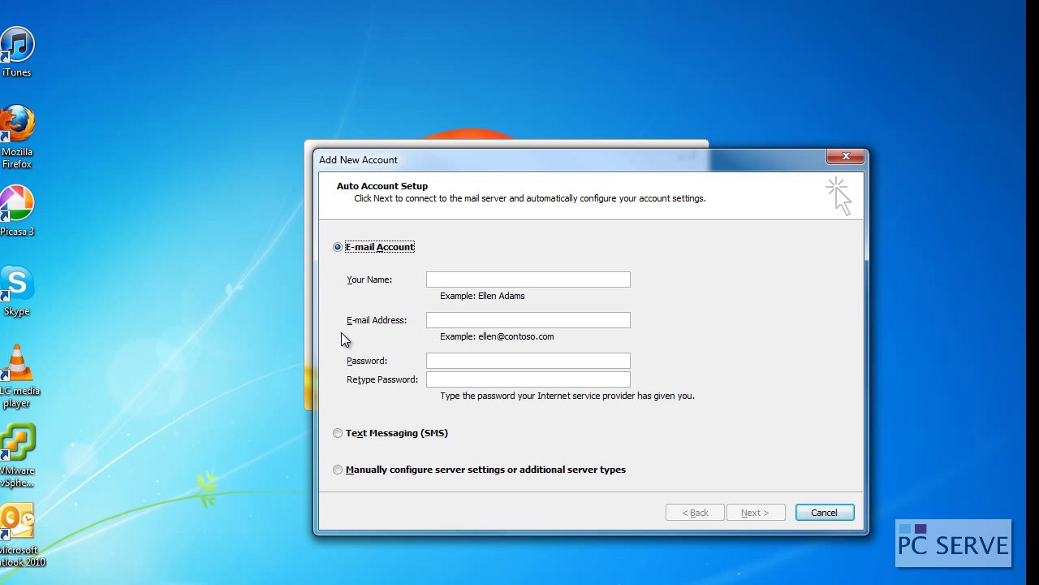
mouse_move(347, 341)
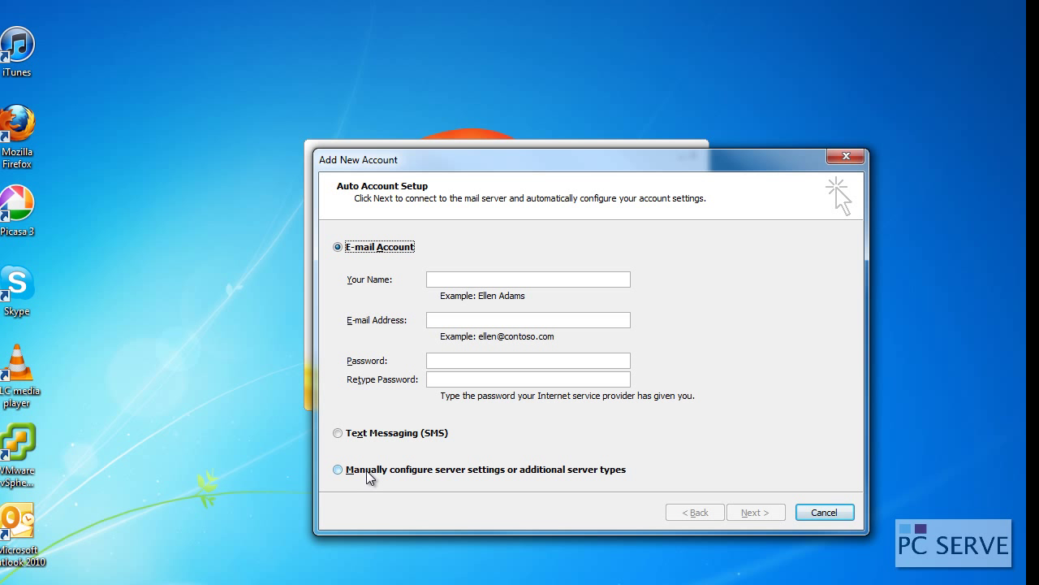
left_click(528, 279)
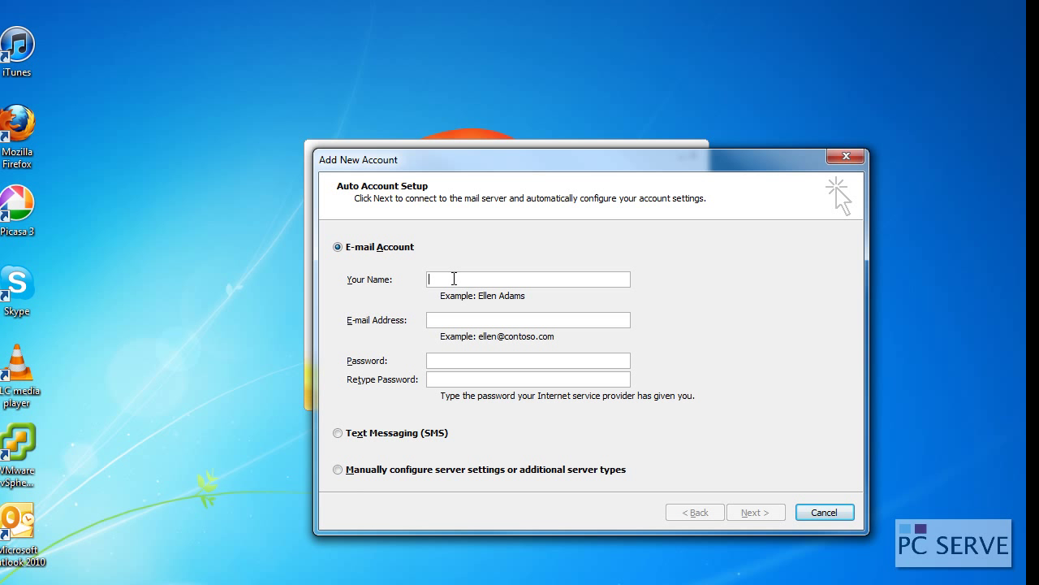
mouse_move(488, 316)
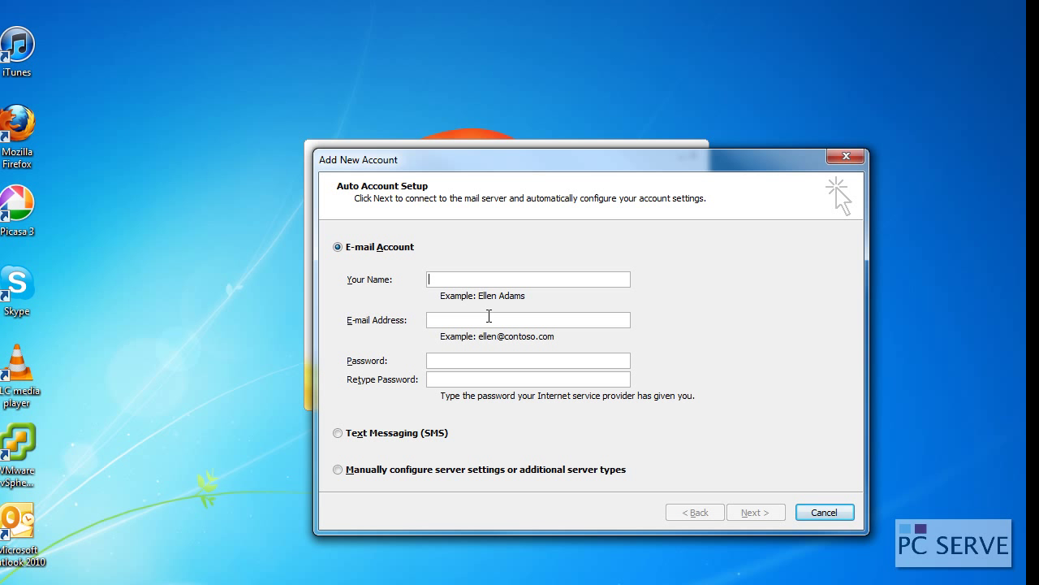
mouse_move(471, 383)
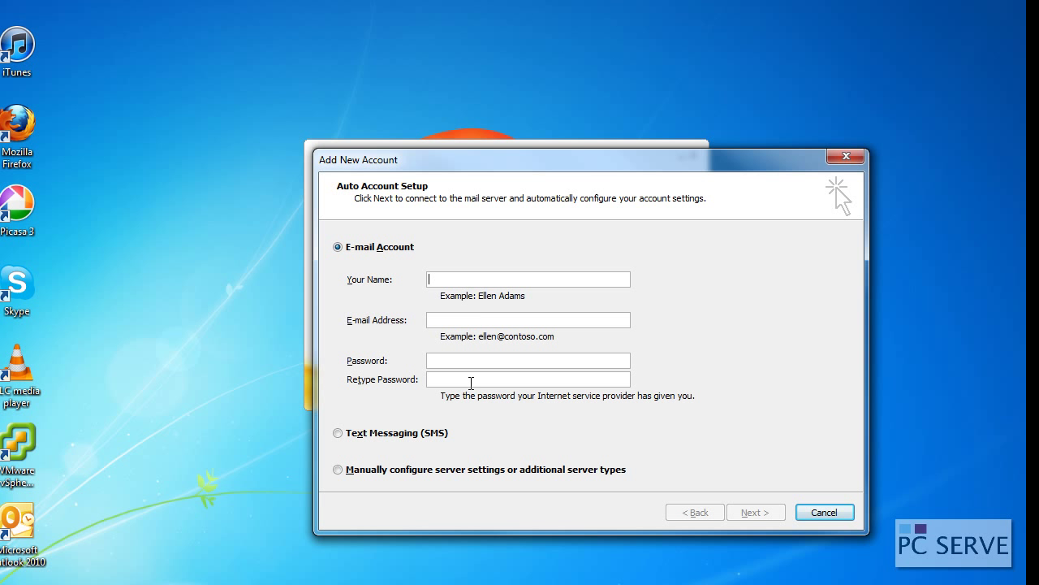
mouse_move(420, 333)
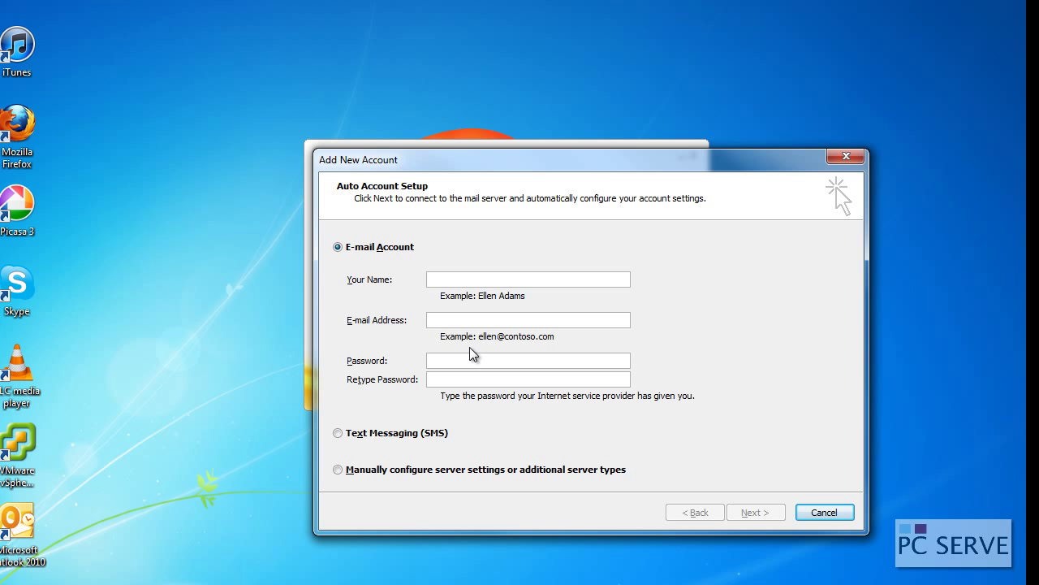
left_click(338, 469)
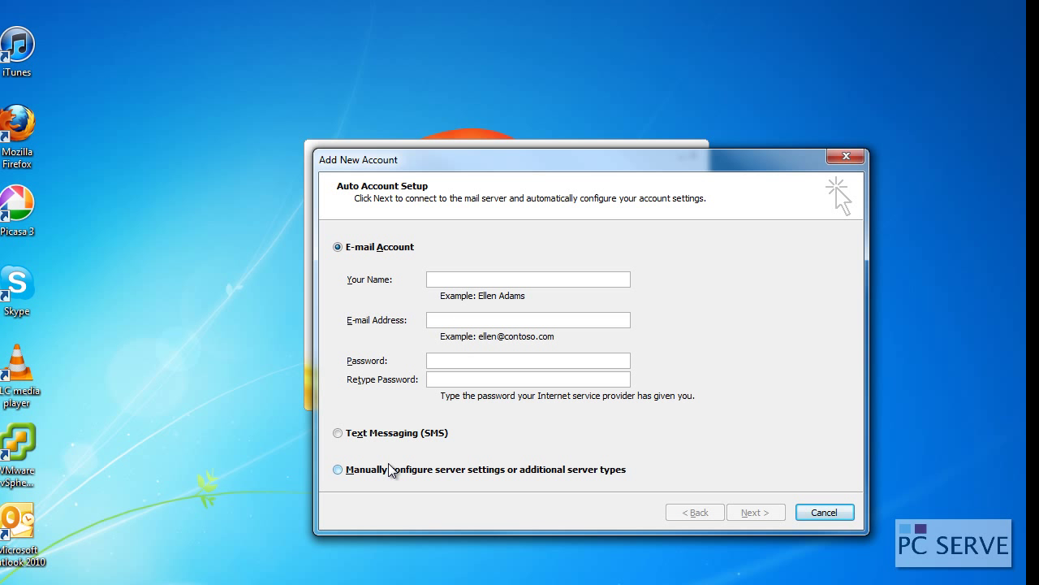
left_click(338, 470)
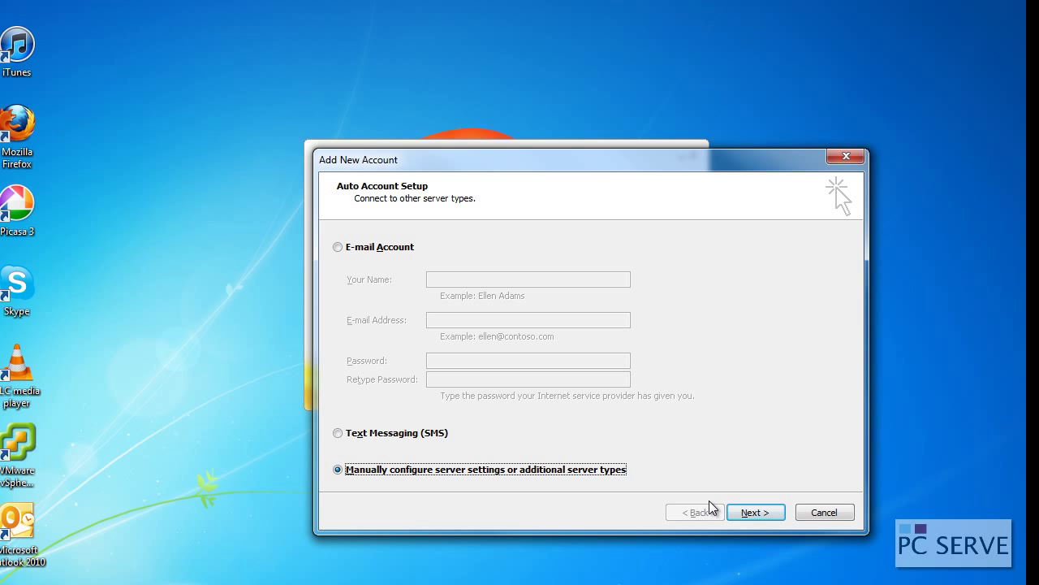
left_click(755, 511)
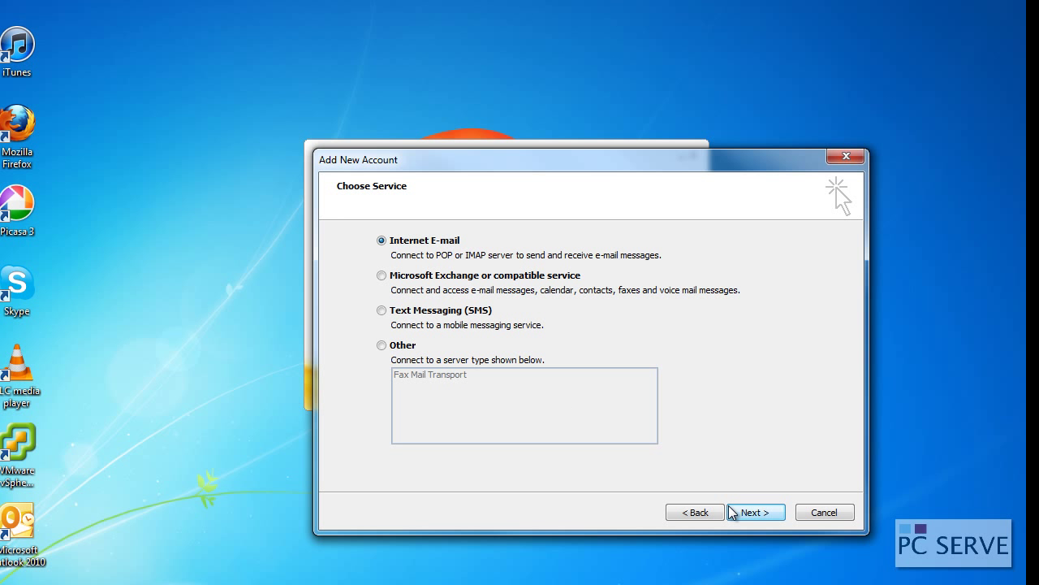
left_click(755, 511)
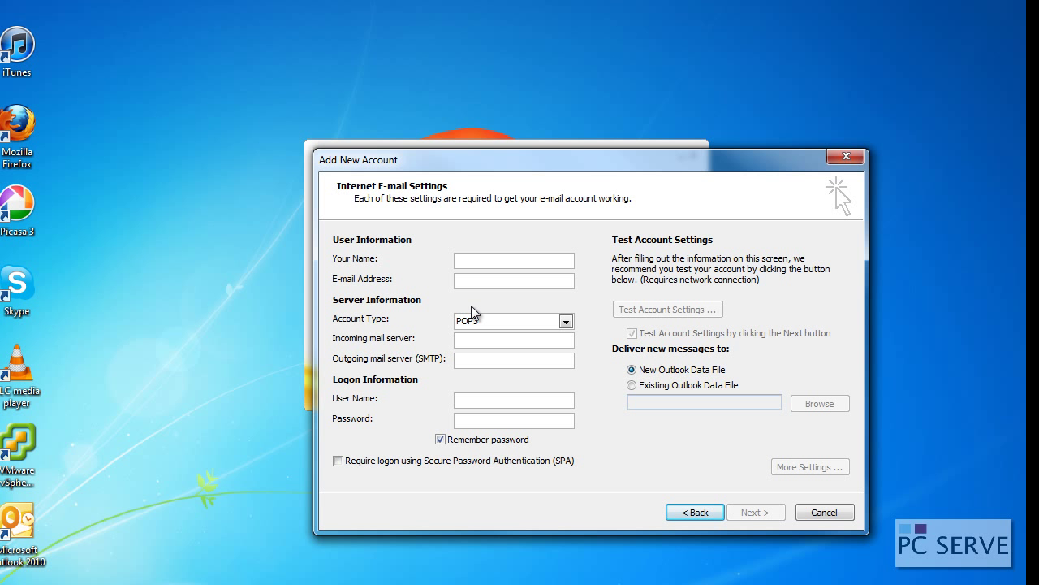
- Fill in name 'pc serve', e-mail, IMAP type, servers imap.gmail.com and smtp.gmail.com
type("pc serve")
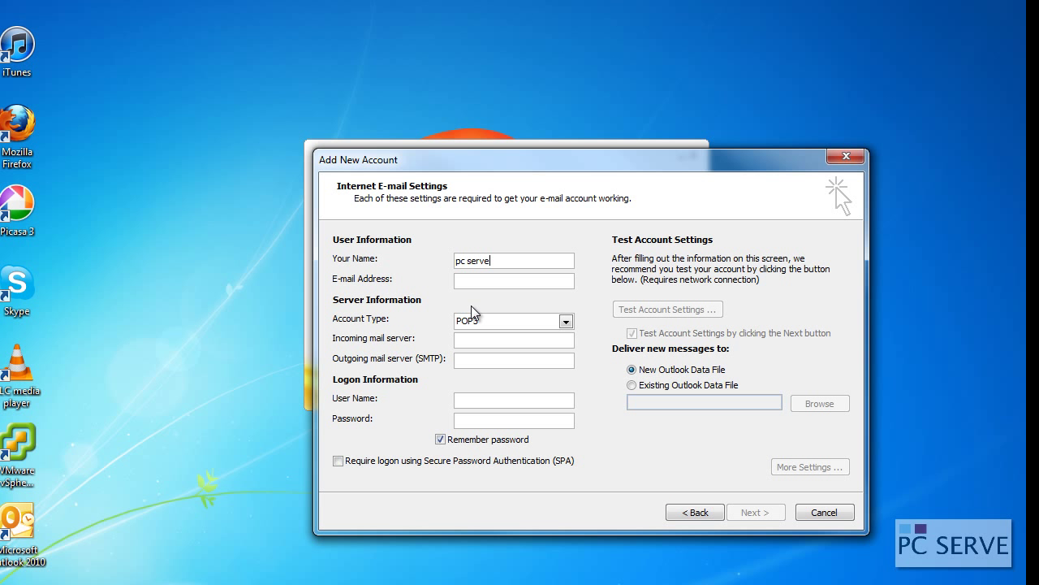
left_click(514, 281)
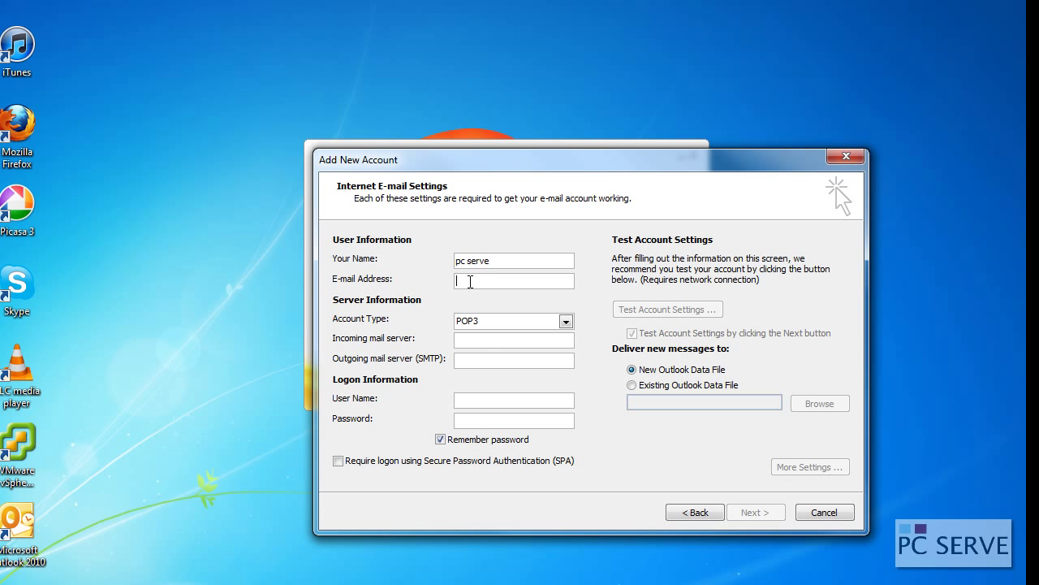
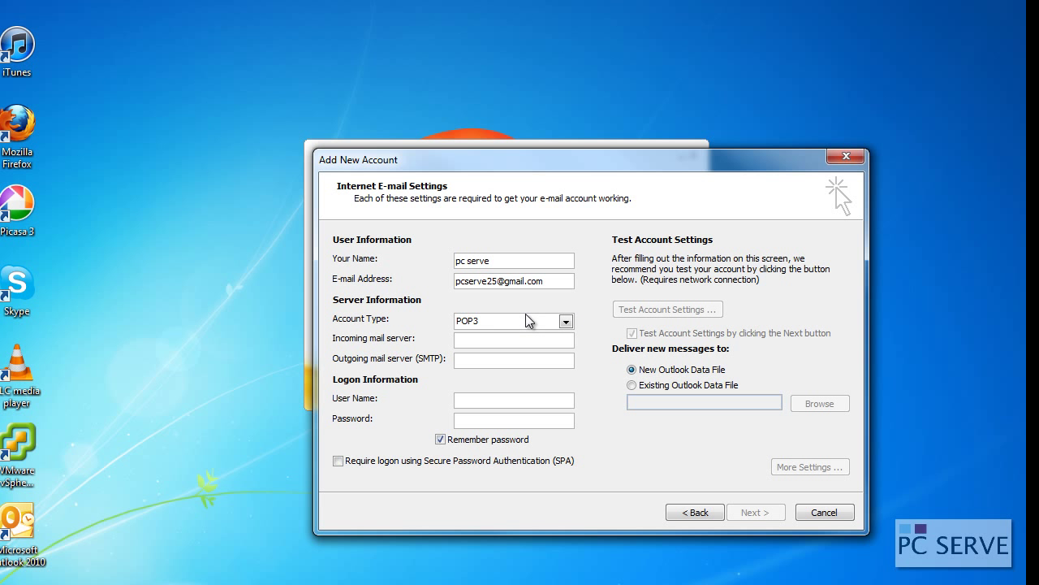
left_click(567, 321)
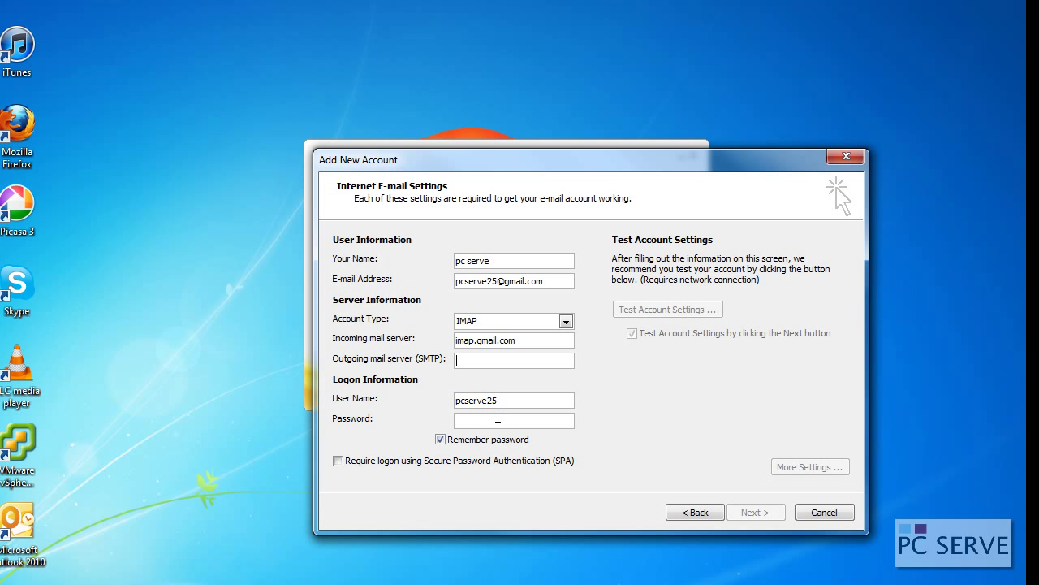
type("smtp")
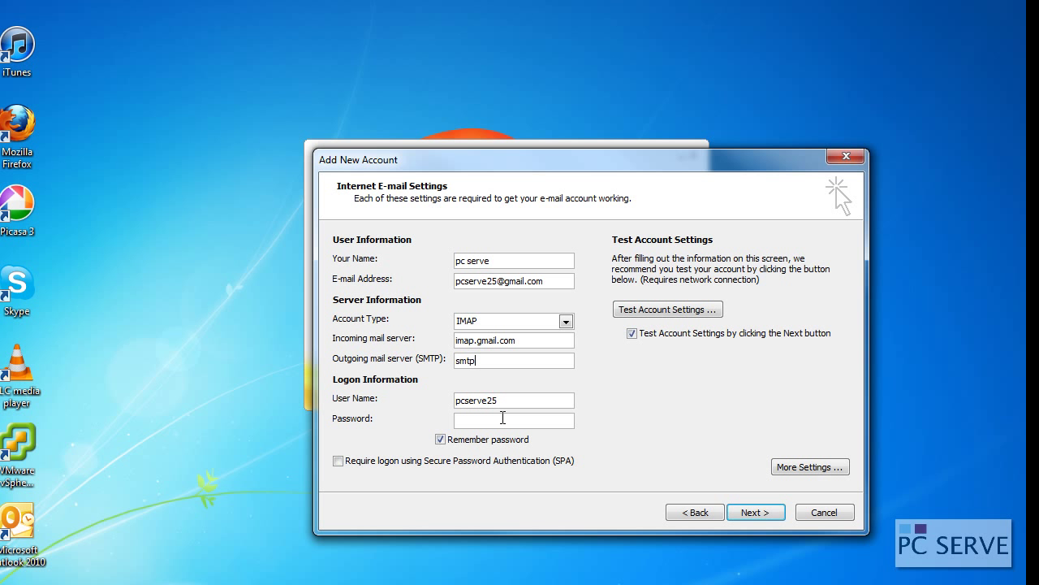
type(".gmail.com")
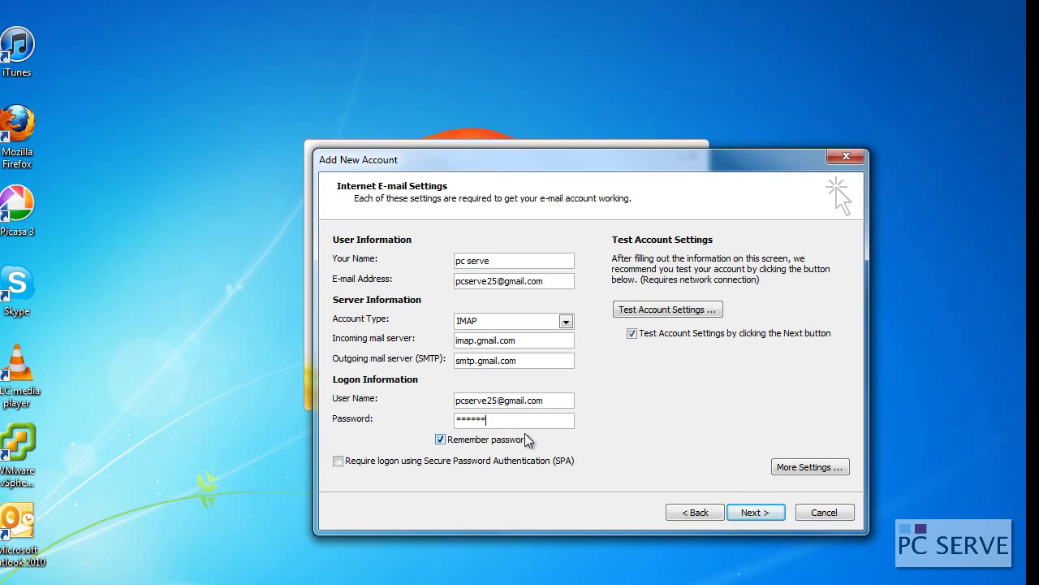
left_click(810, 466)
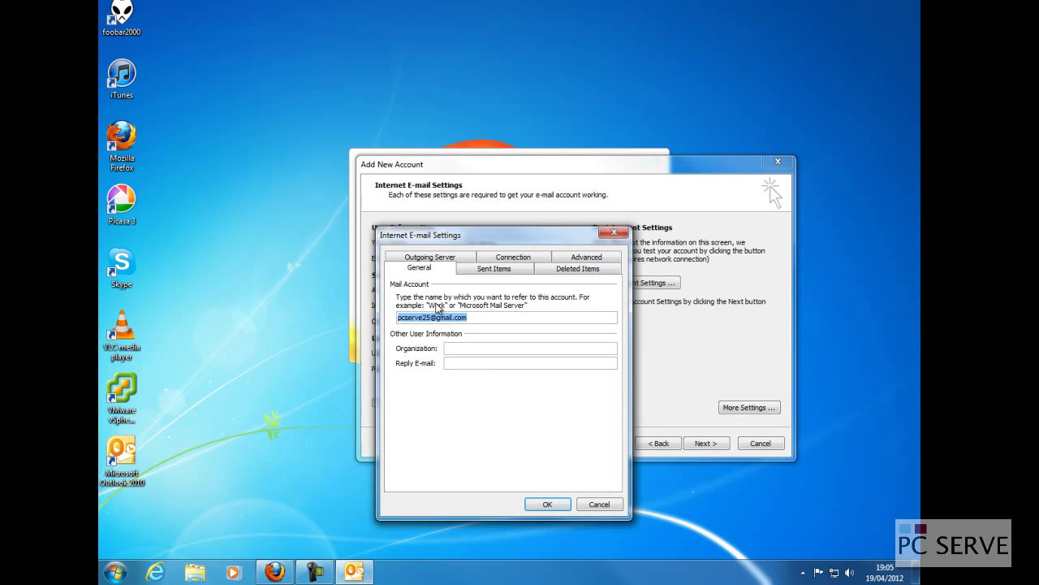
- Set incoming IMAP to SSL on port 993 and outgoing SMTP to SSL on port 465
left_click(585, 256)
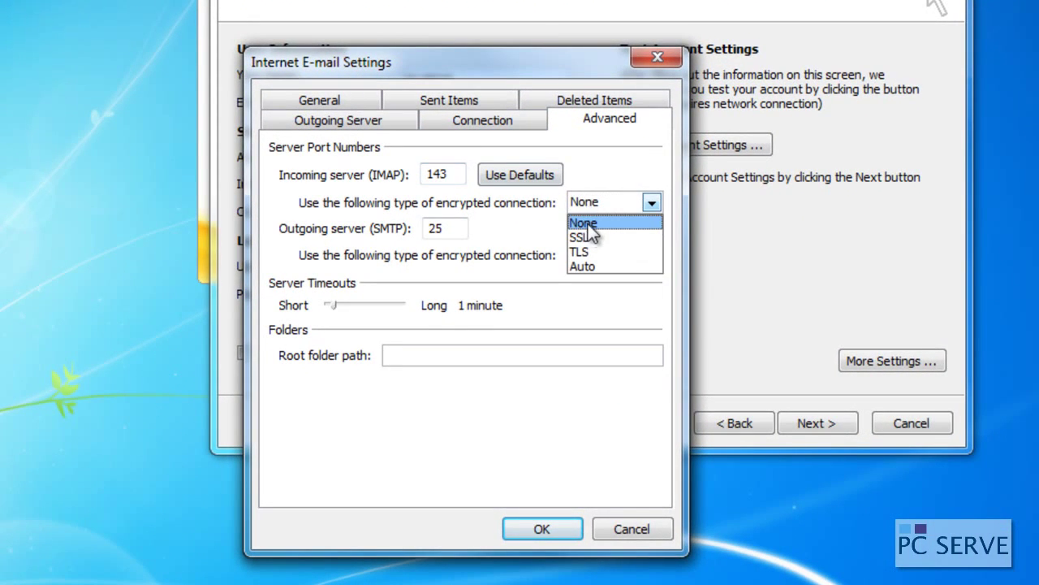
left_click(583, 224)
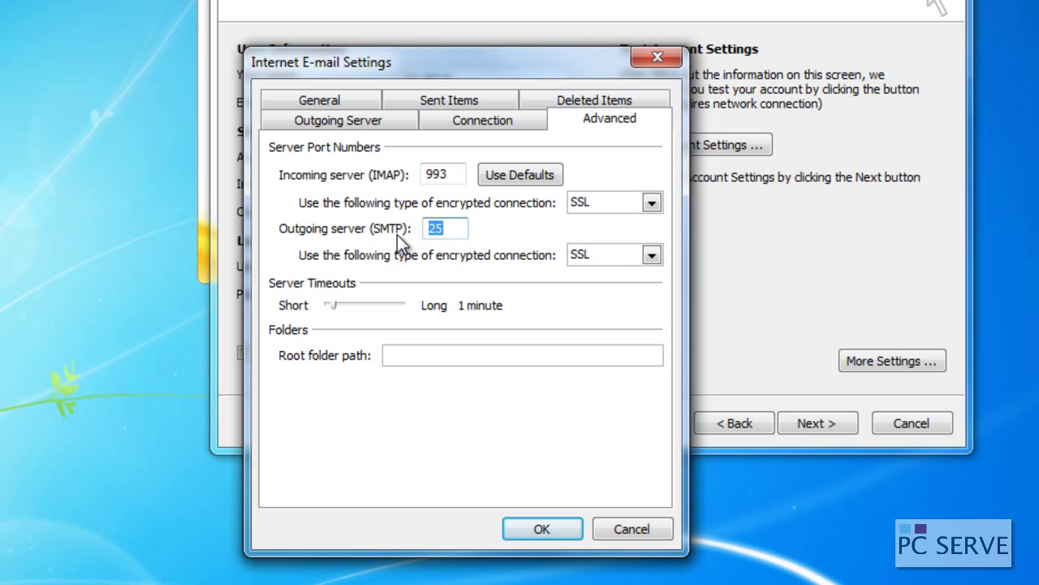
type("465")
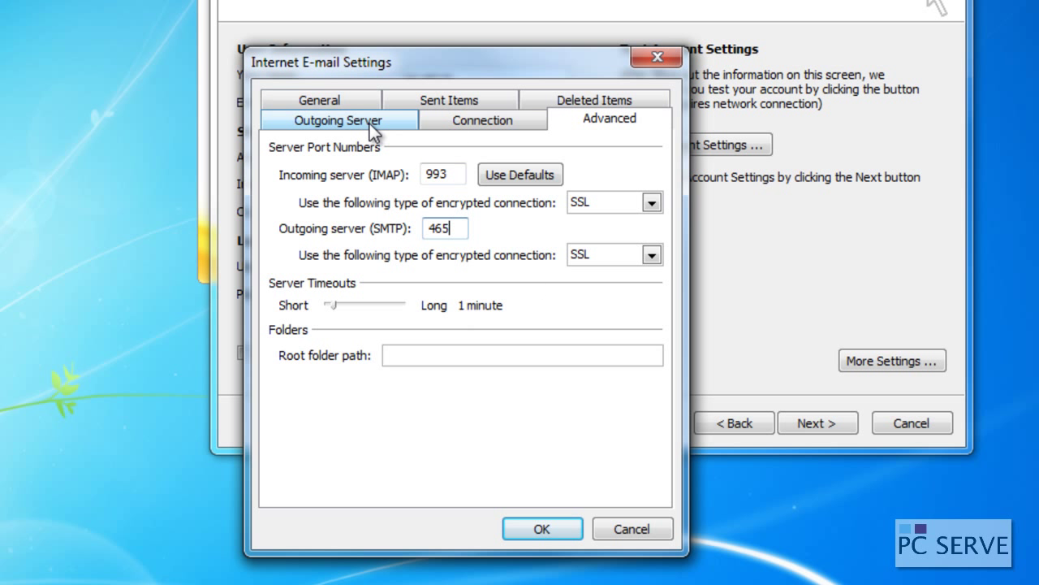
left_click(338, 119)
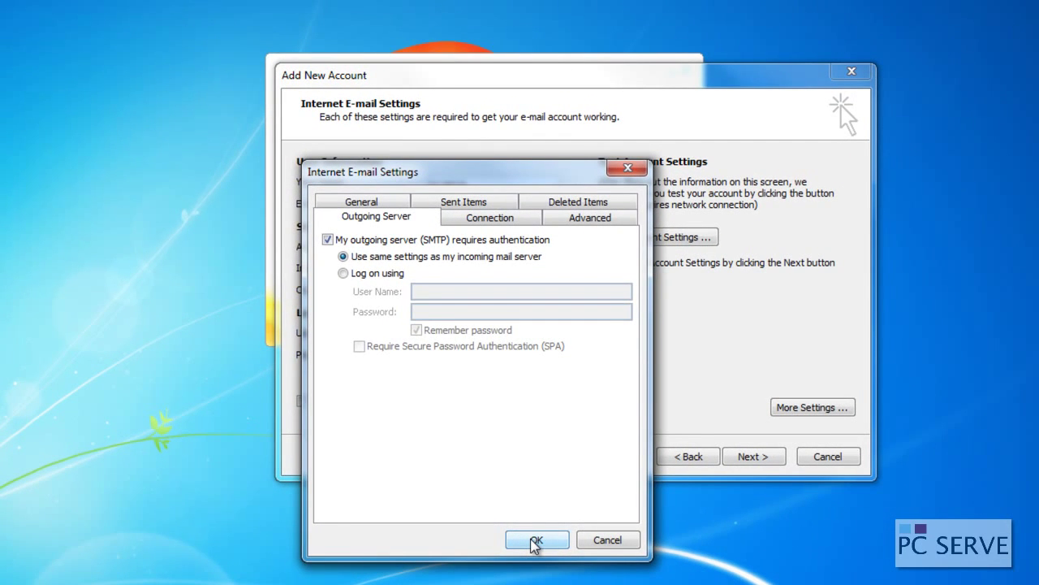
- Save the extra settings and pass the IMAP logon and test e-mail checks
left_click(536, 539)
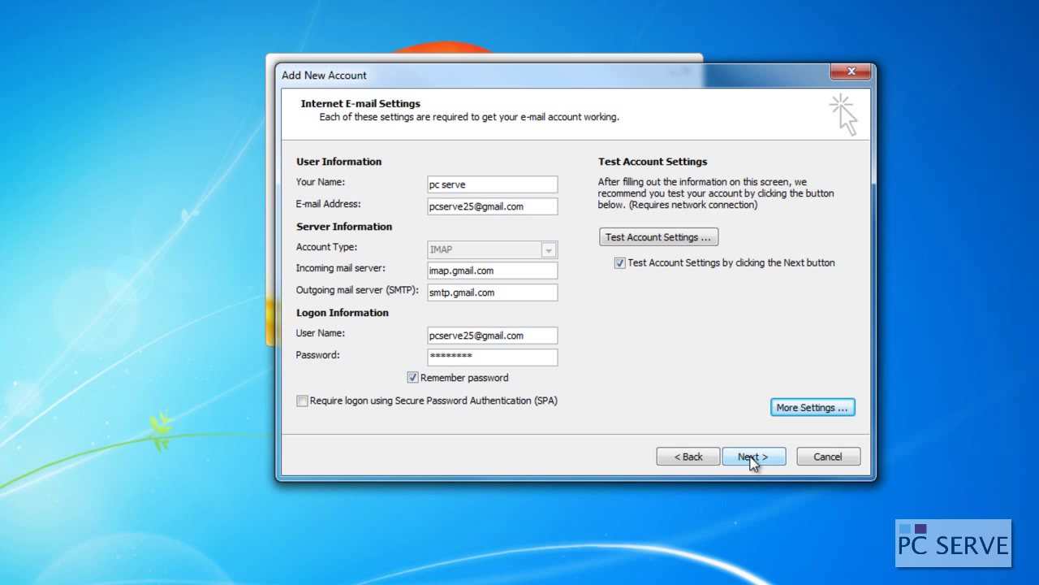
left_click(753, 456)
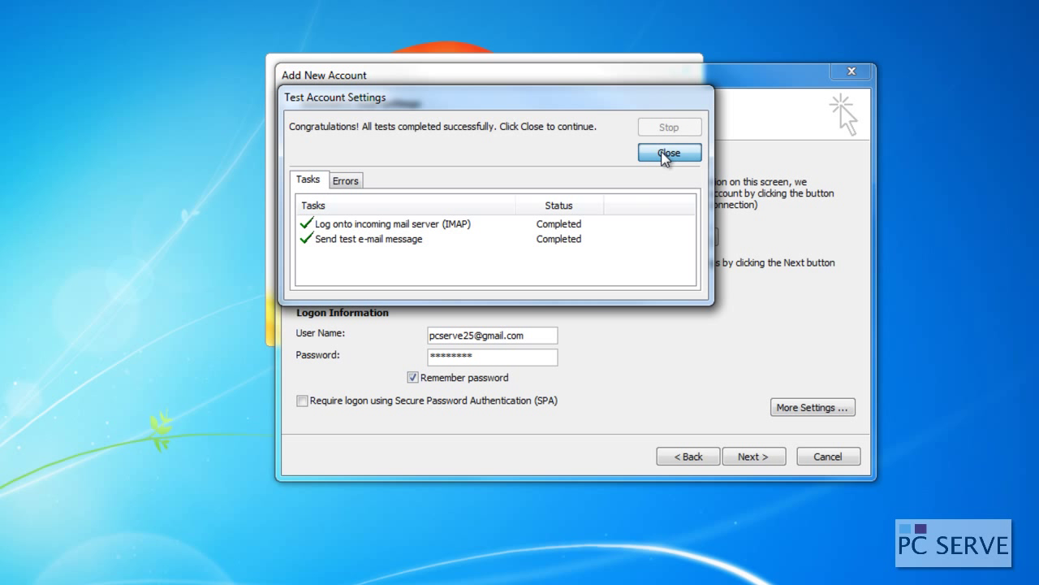
left_click(670, 152)
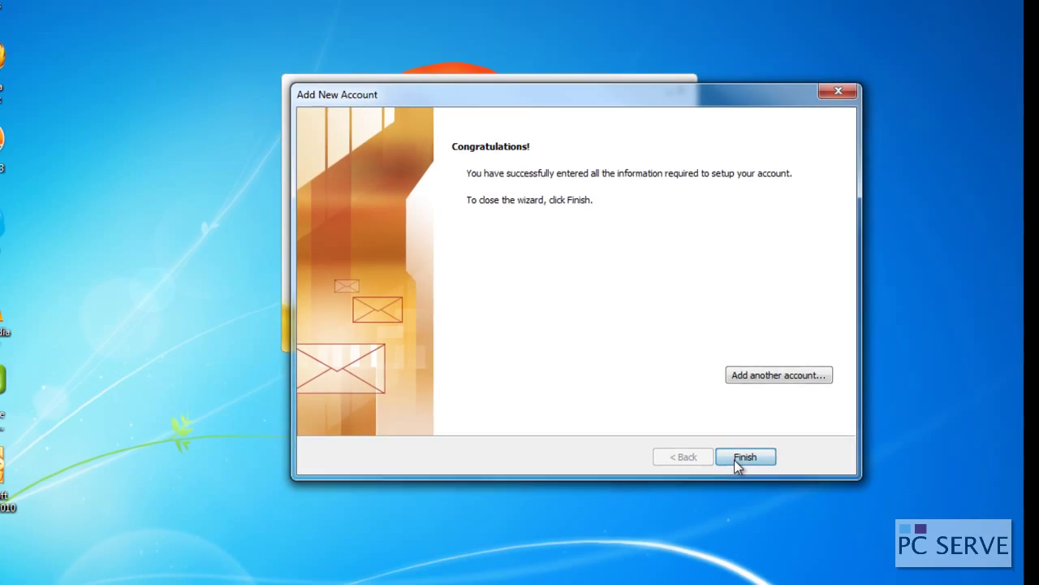
- Finish the account setup and send a reply to the test message
left_click(745, 456)
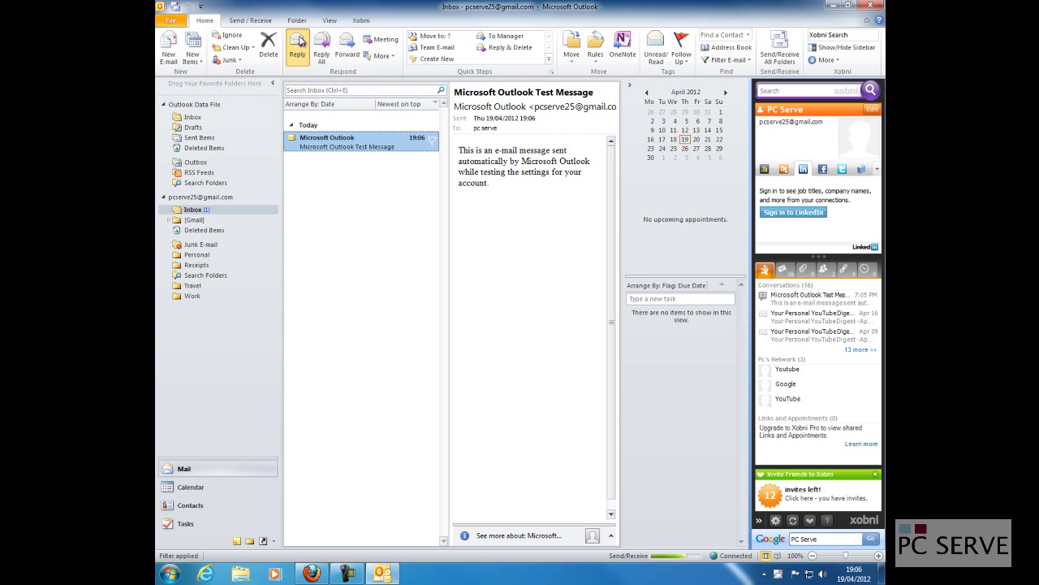
left_click(298, 46)
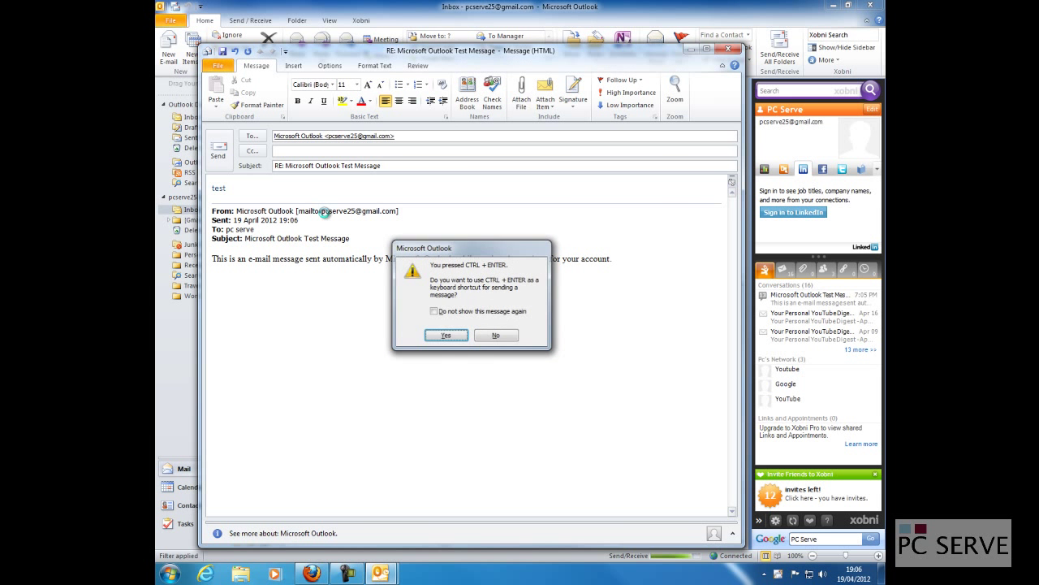
left_click(446, 334)
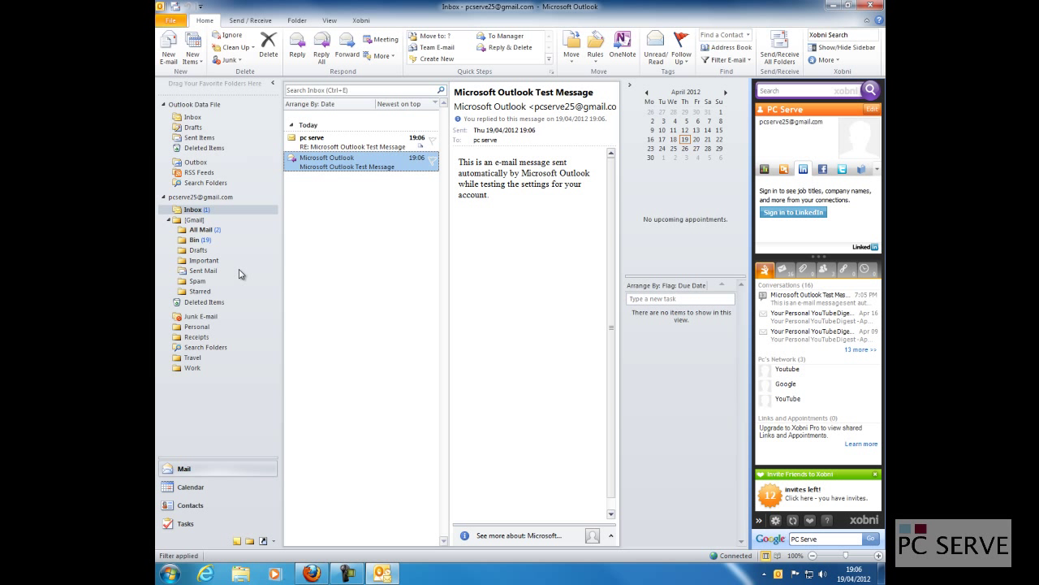
mouse_move(203, 283)
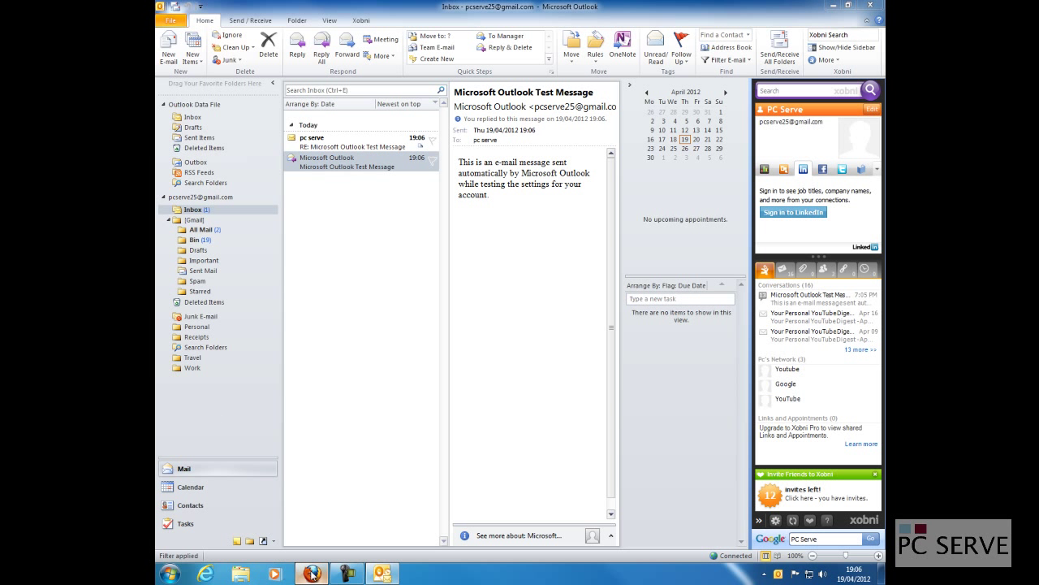
- View Gmail's Bin with 19 messages, then return to Outlook's matching Bin (19) folder
left_click(309, 574)
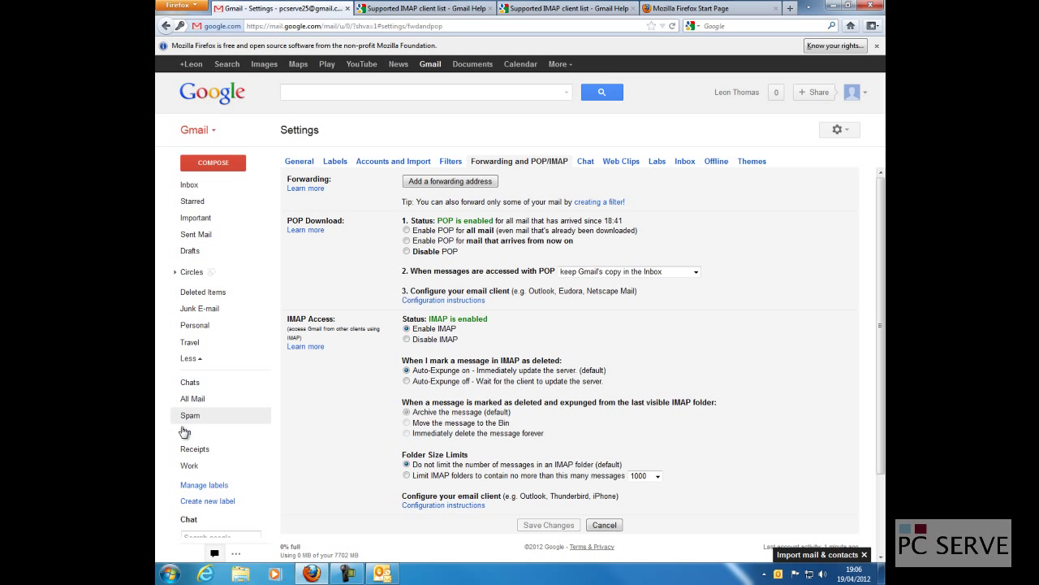
left_click(188, 432)
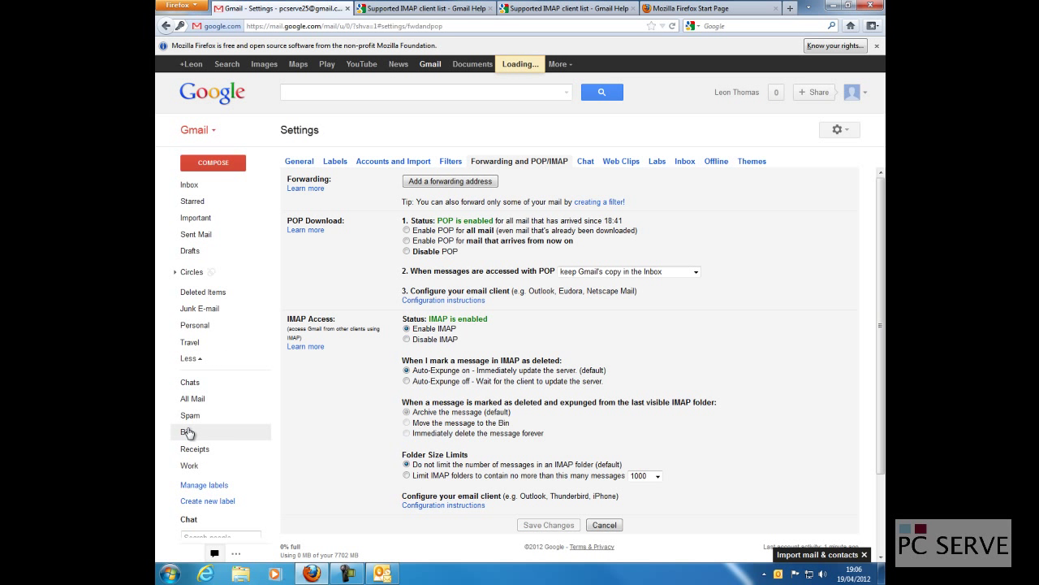
left_click(188, 432)
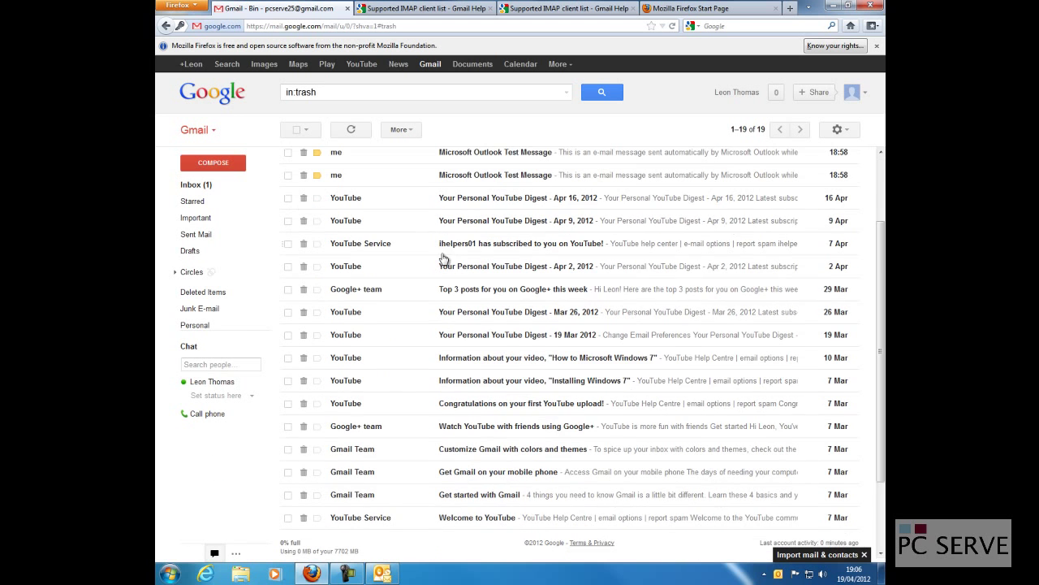
left_click(382, 573)
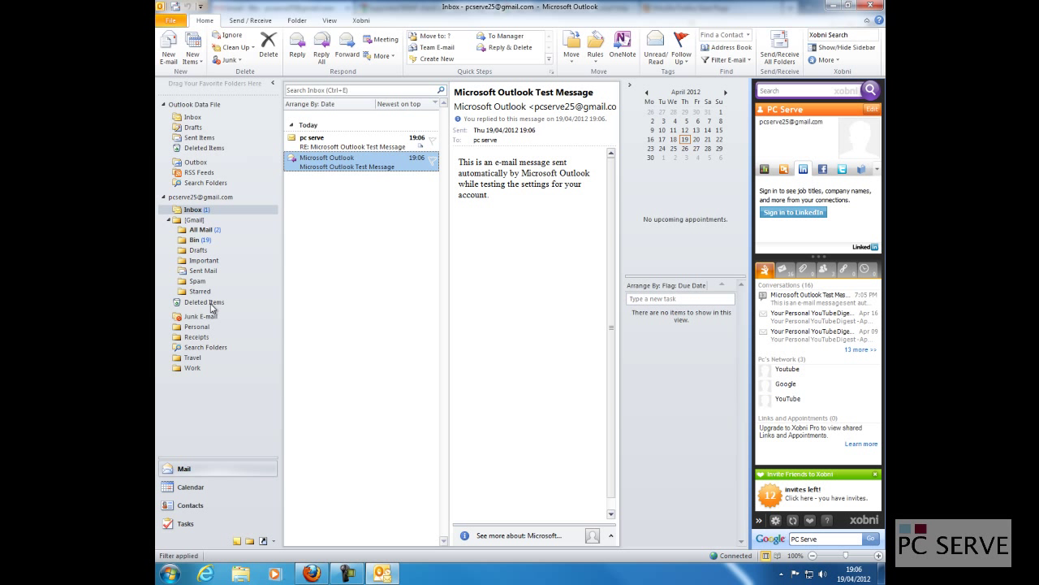
- Open the Change Account dialog for the Gmail IMAP account from File > Account Settings
left_click(171, 19)
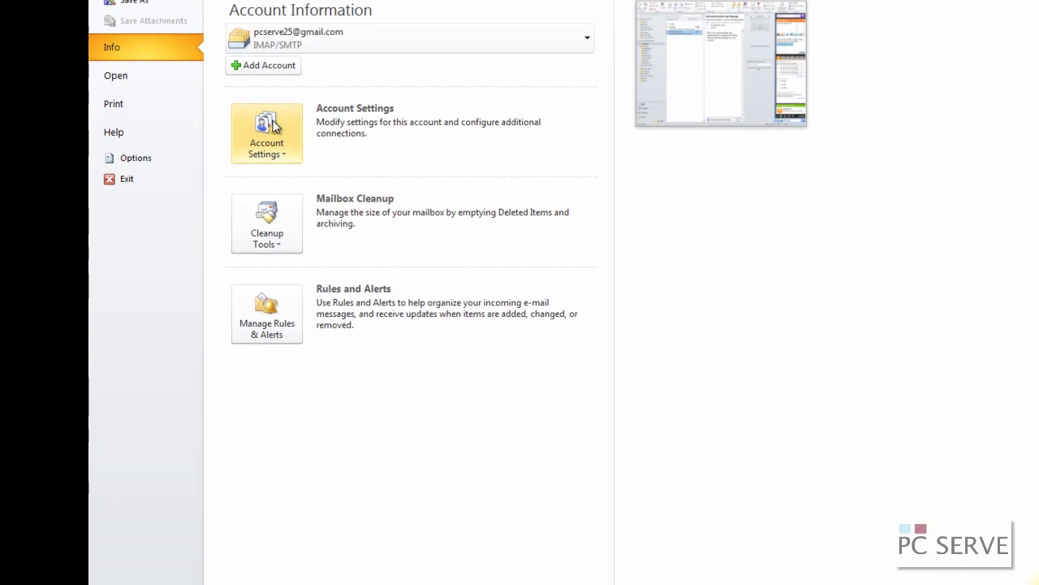
left_click(266, 132)
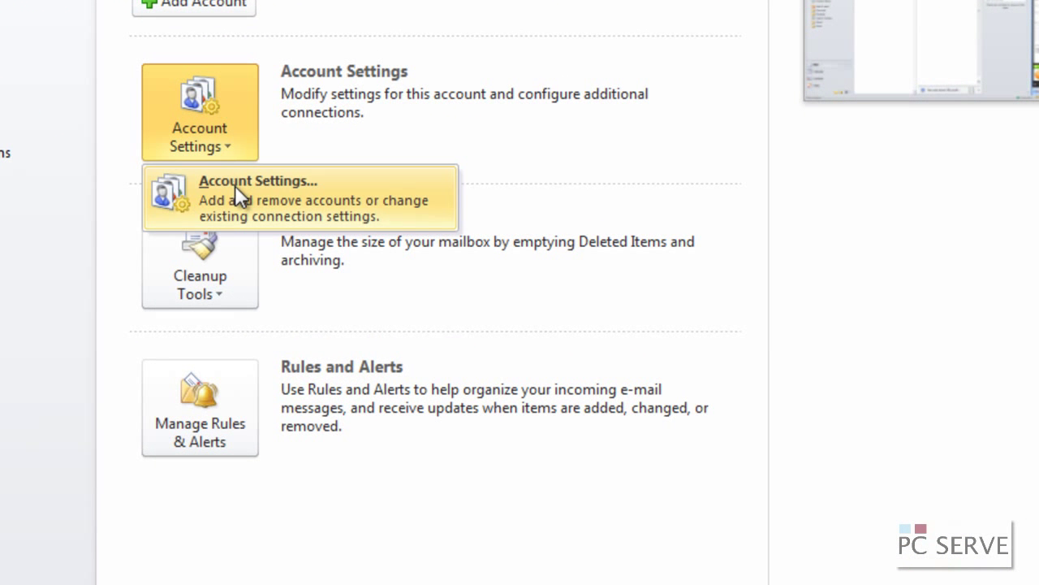
left_click(258, 198)
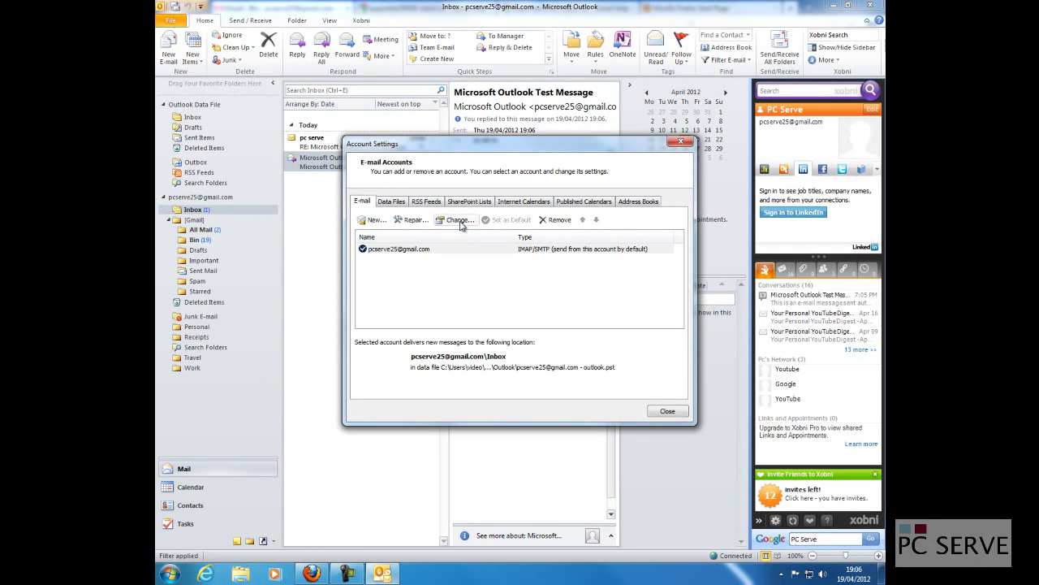
left_click(459, 219)
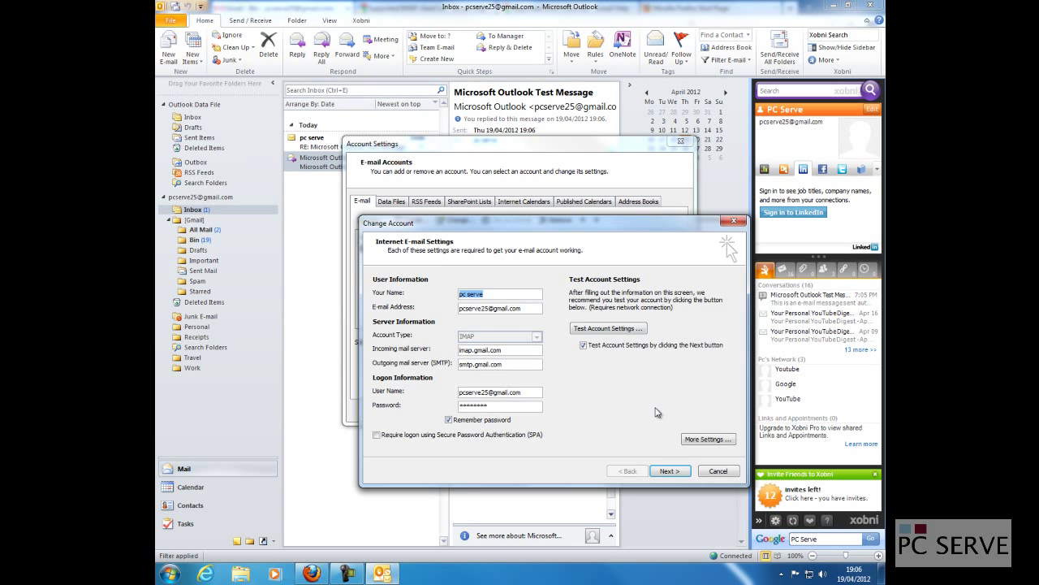
- Save sent items to the [Gmail] Sent Mail folder on the server
left_click(707, 439)
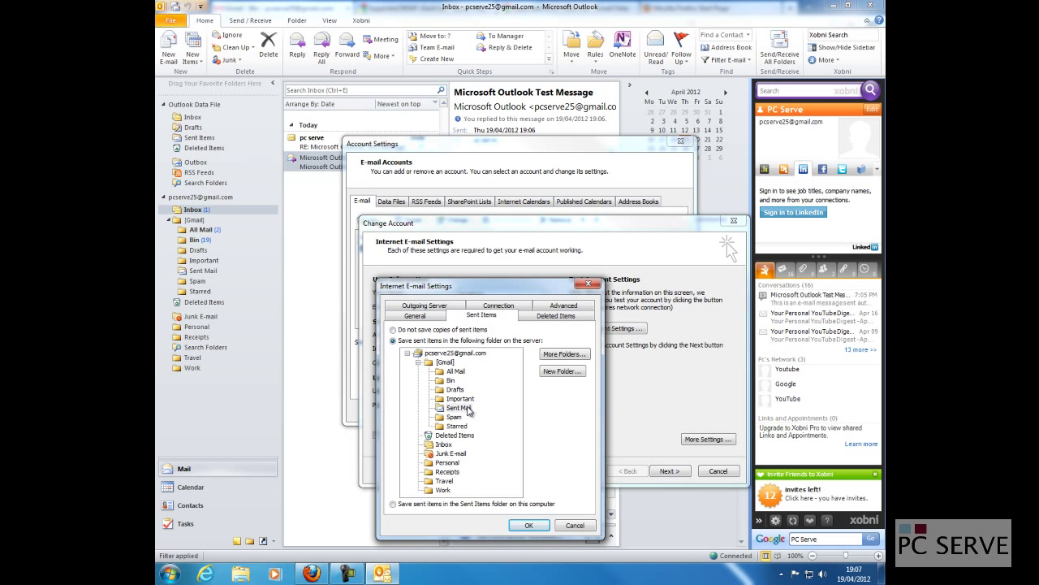
mouse_move(409, 412)
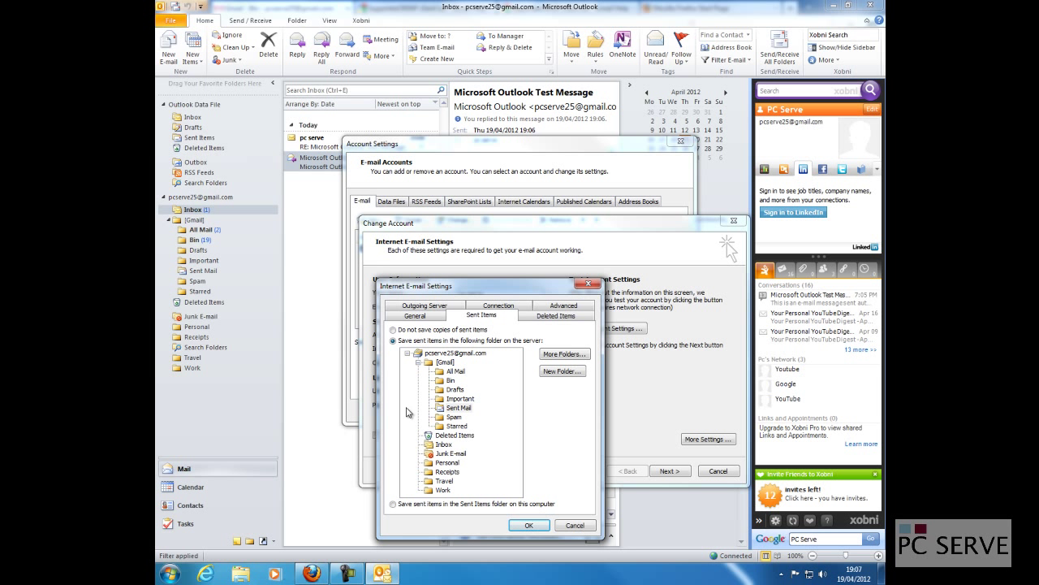
mouse_move(483, 413)
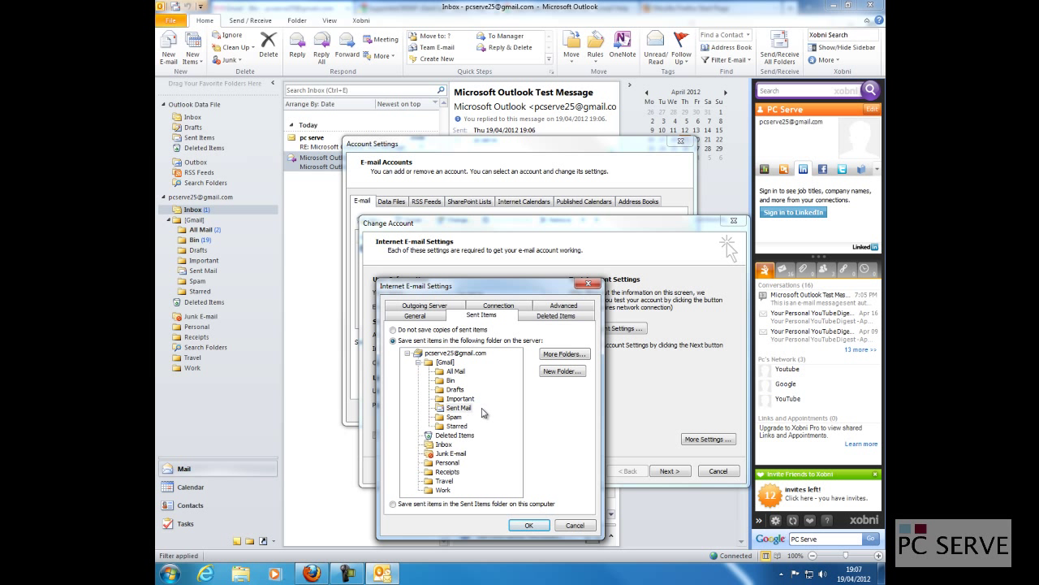
mouse_move(478, 410)
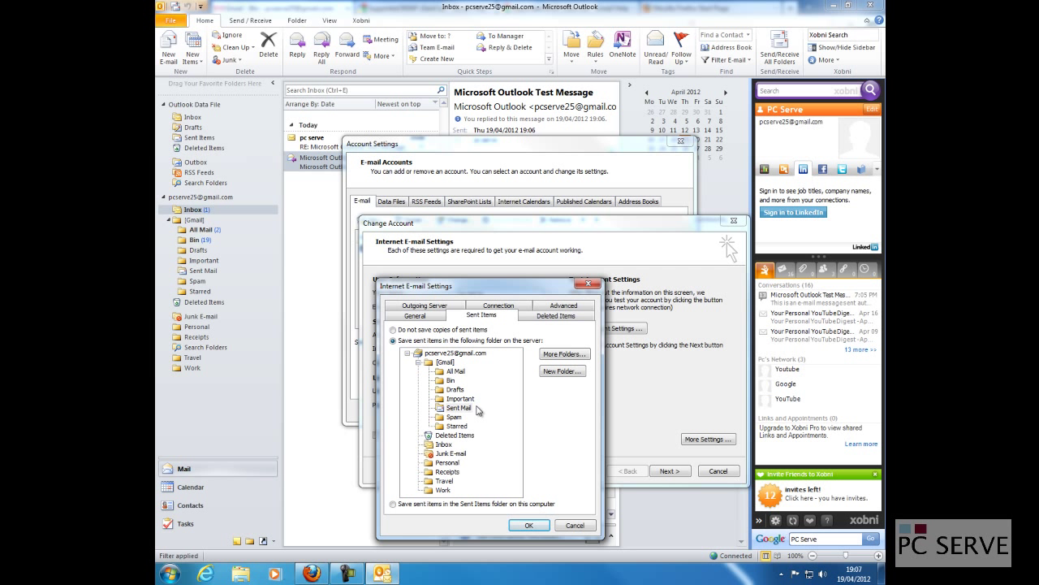
mouse_move(465, 408)
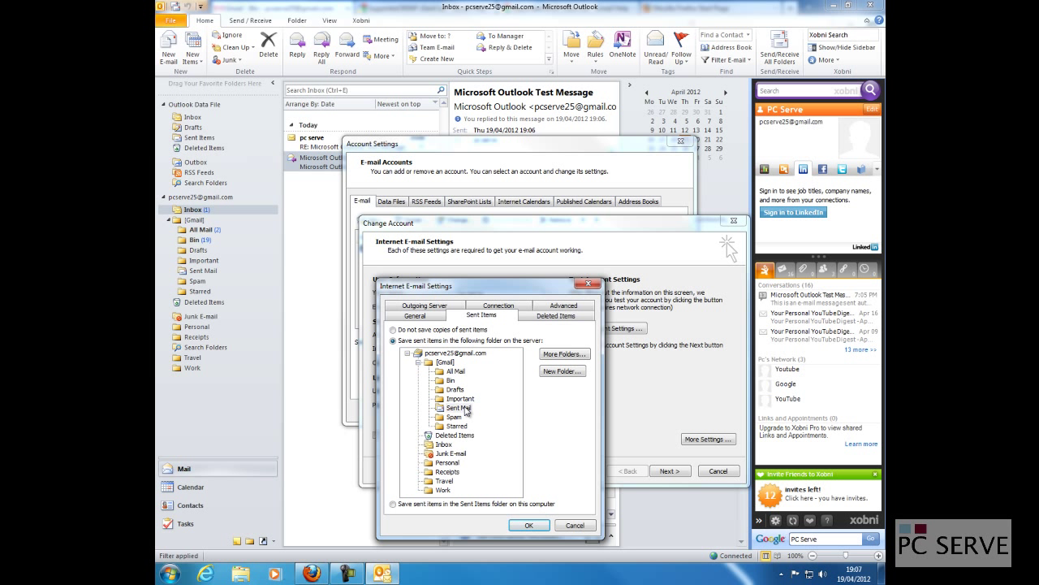
mouse_move(467, 411)
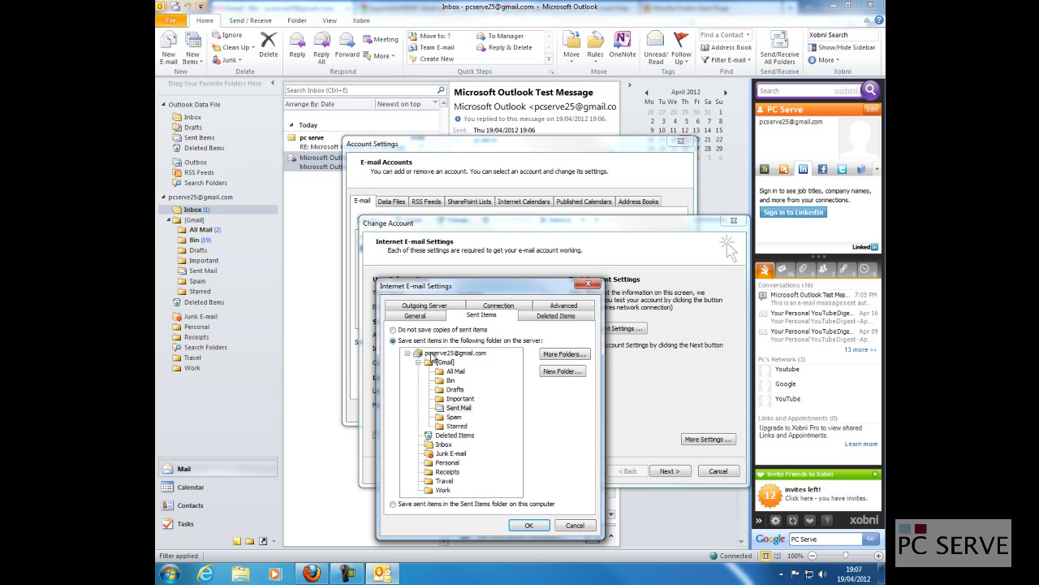
mouse_move(459, 415)
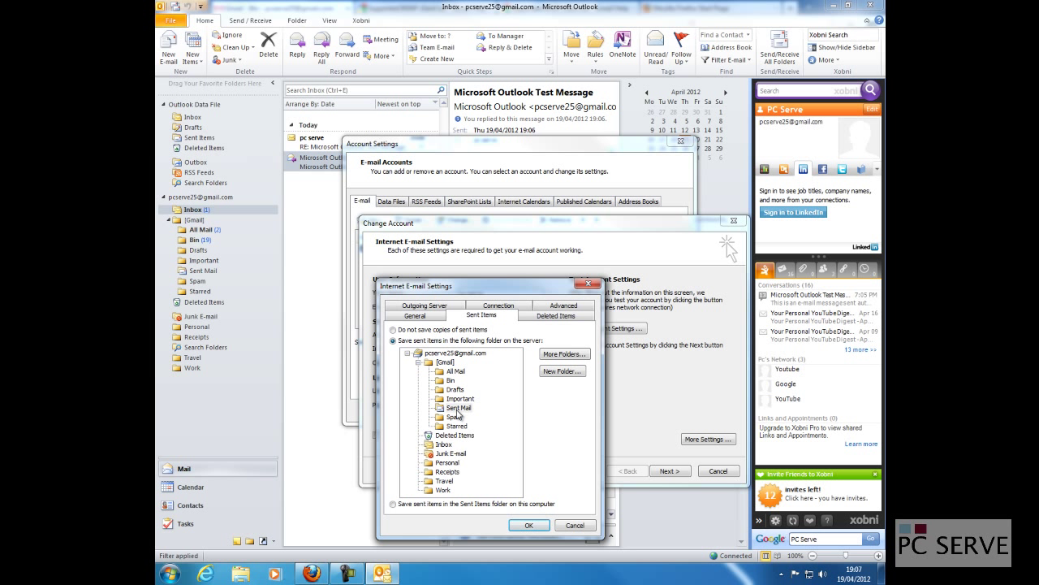
mouse_move(485, 454)
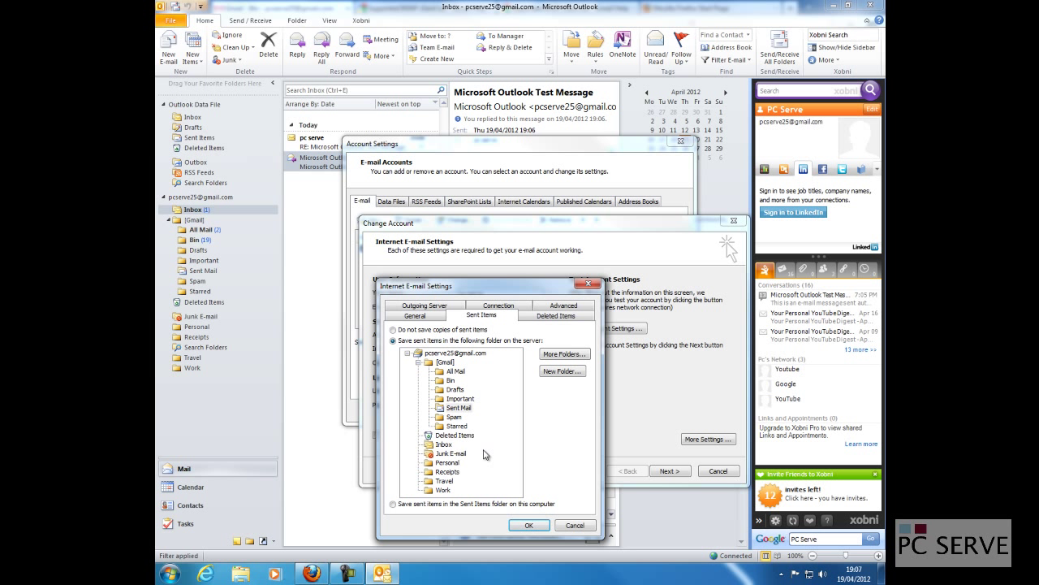
left_click(529, 525)
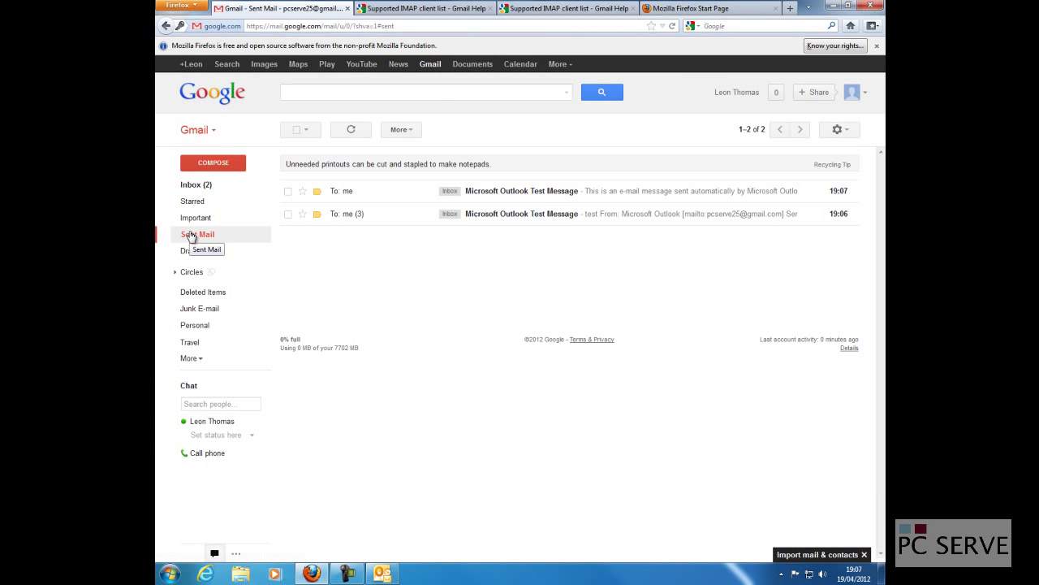
- Dismiss the passed account test, finish the Change Account wizard, and close Account Settings
left_click(382, 573)
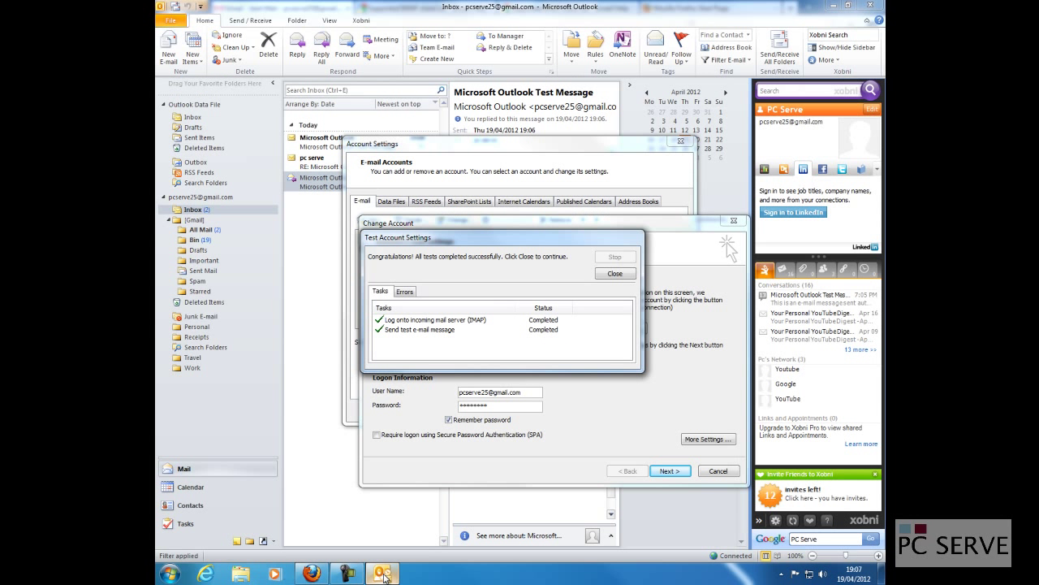
left_click(615, 273)
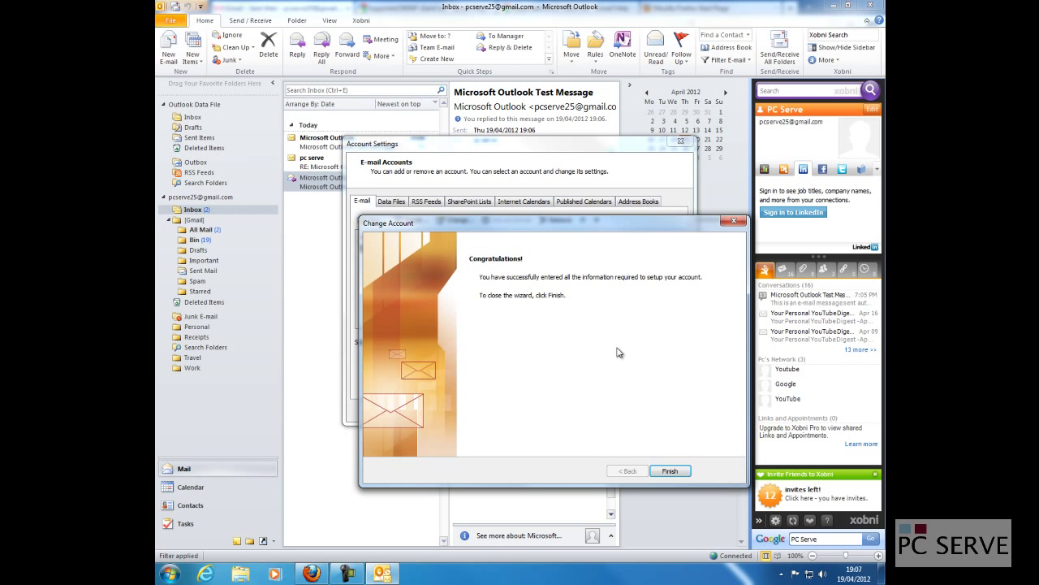
left_click(670, 470)
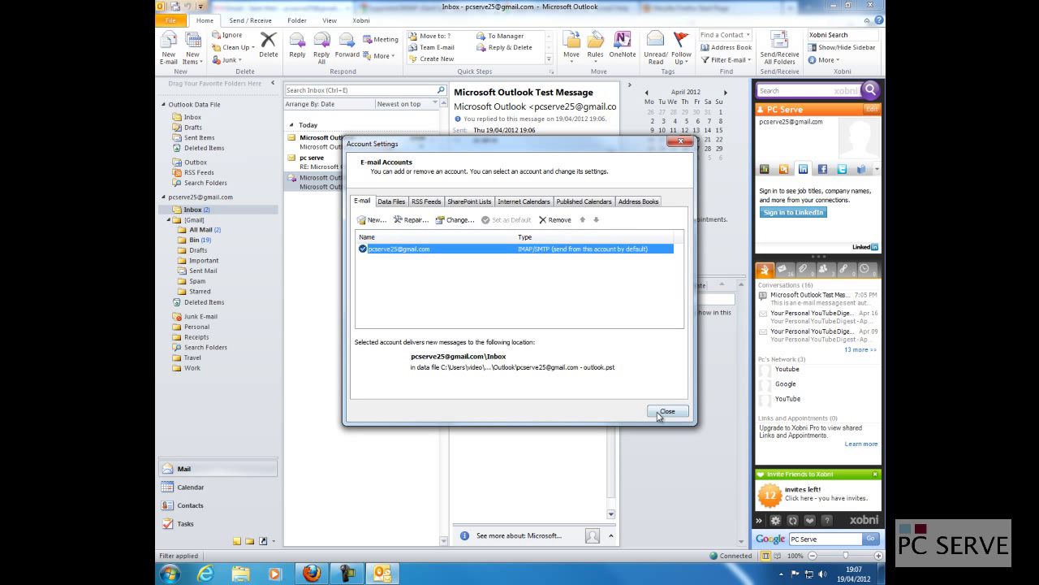
left_click(666, 411)
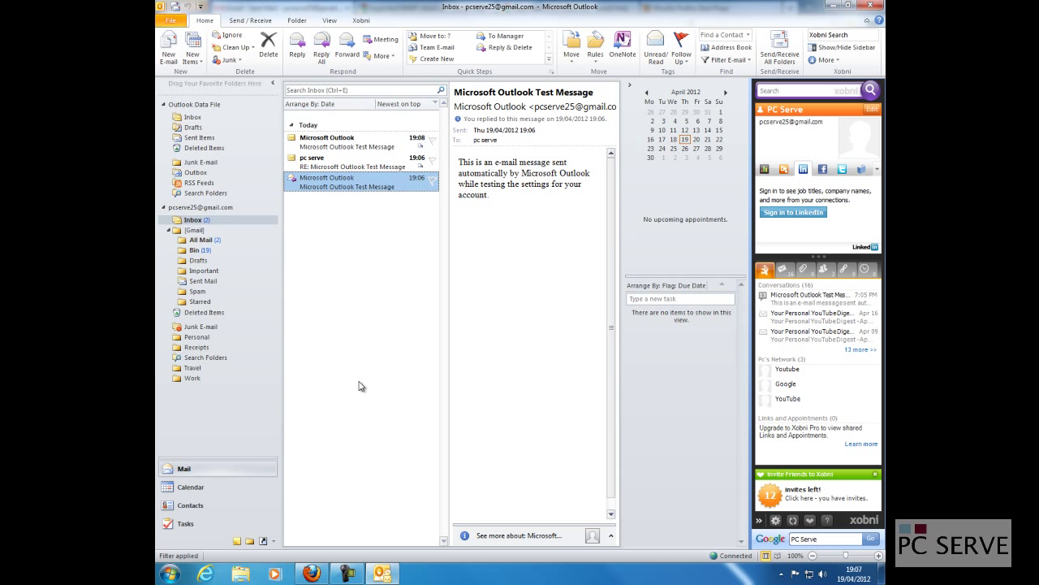